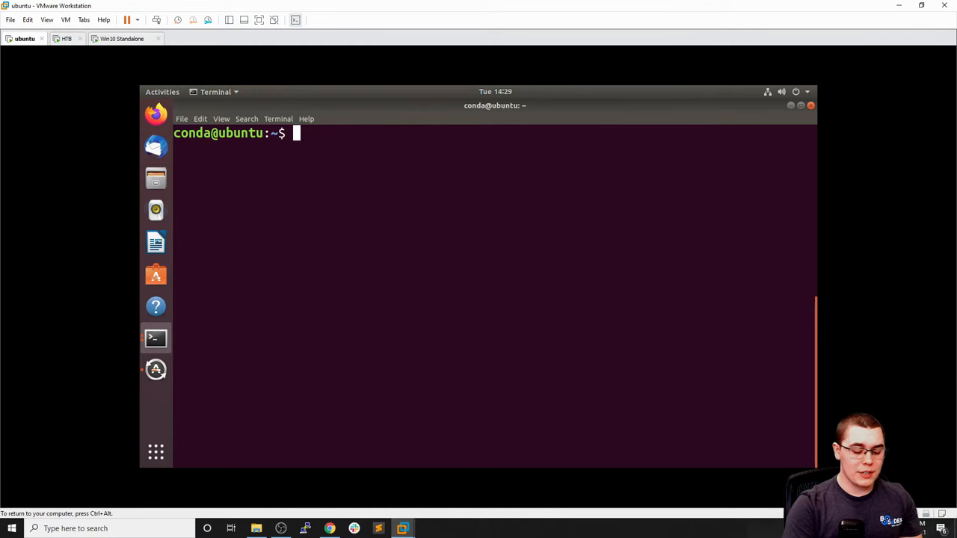
Step: Open /etc/ssh/sshd_config in vim with sudo to edit the SSH server settings
text(sudo vim /et)
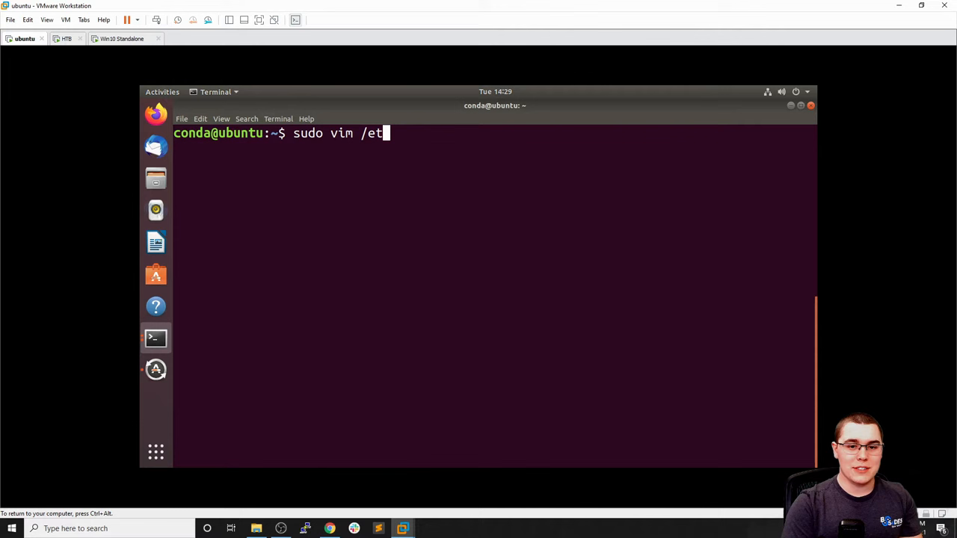
text(c/ssh/)
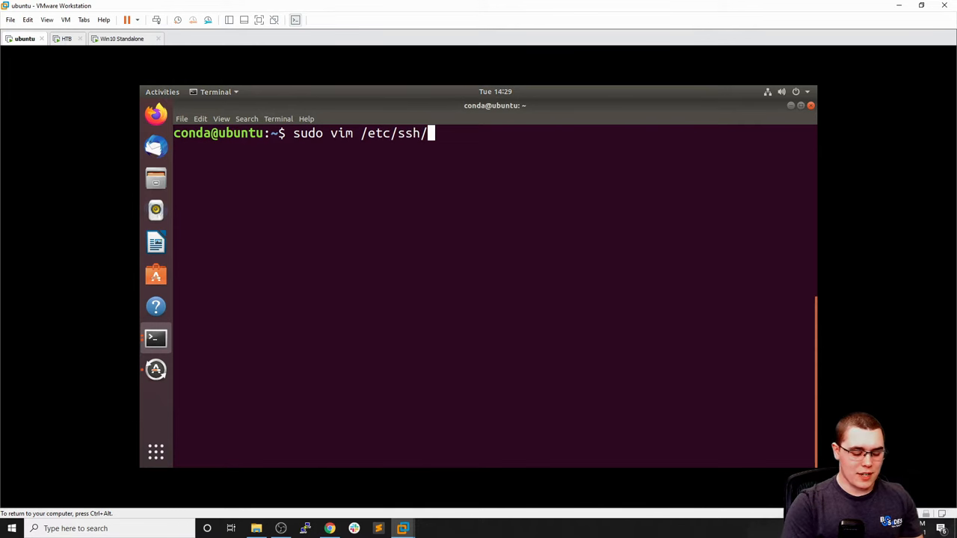
text(sshd_config)
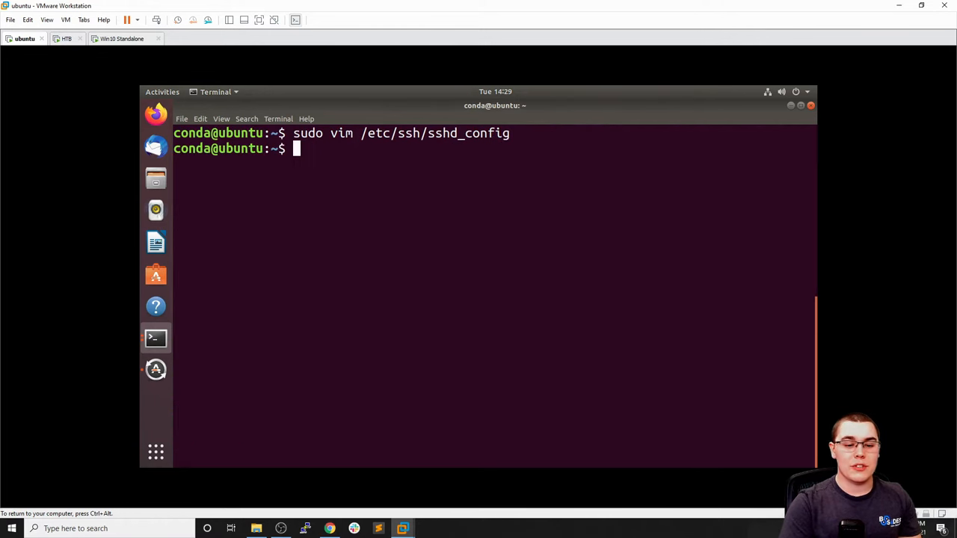
Step: Restart the SSH server with 'sudo service sshd restart'
text(sudo)
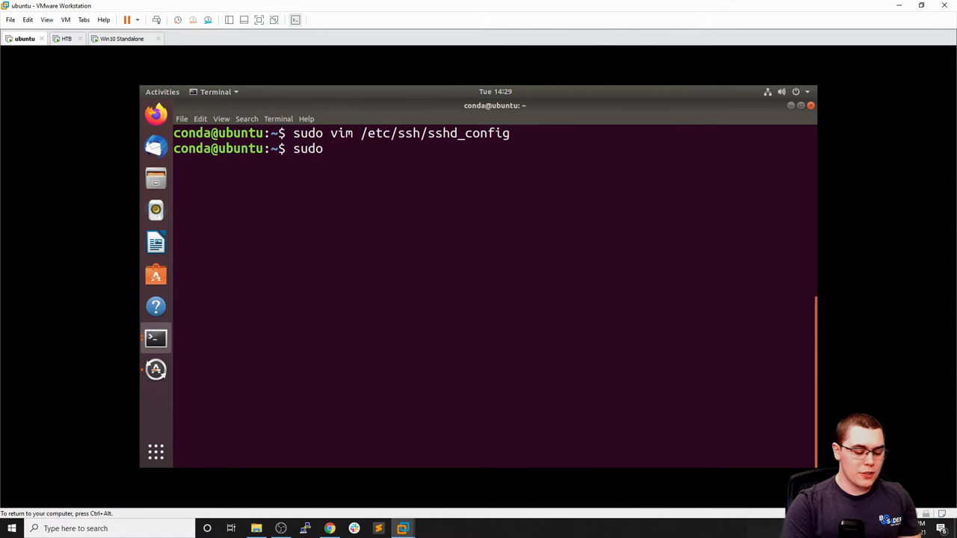
text(service sshd)
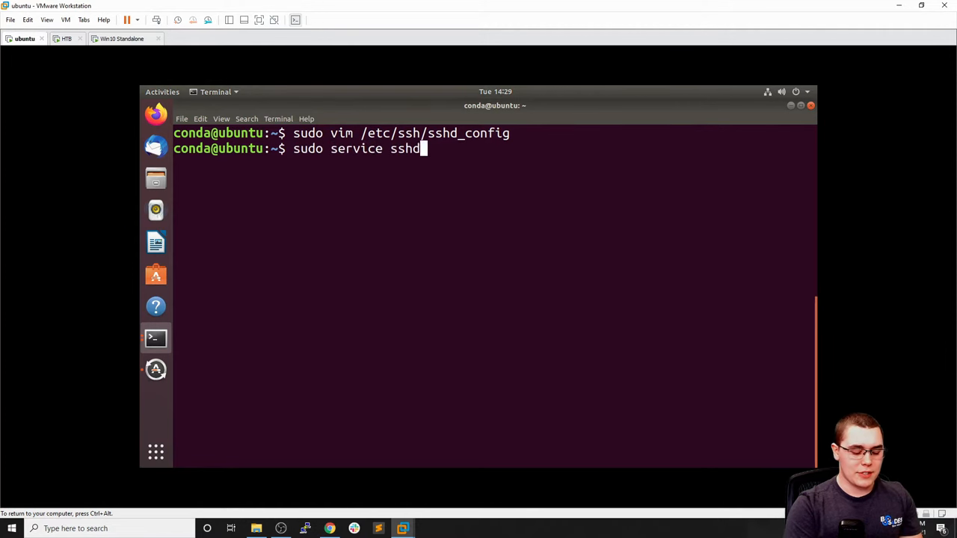
text(restart)
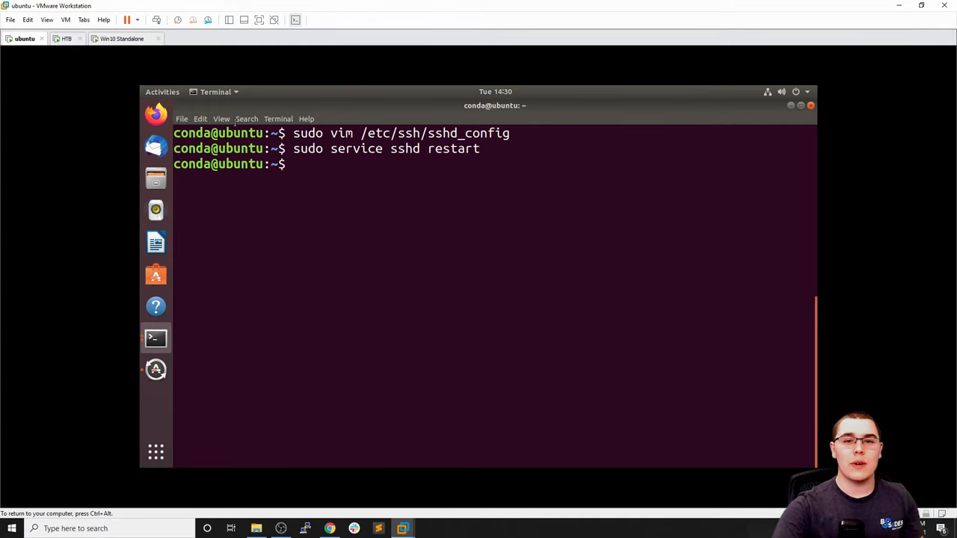
Step: Switch to the Kali VM tab and log in to the Kali desktop
click(67, 38)
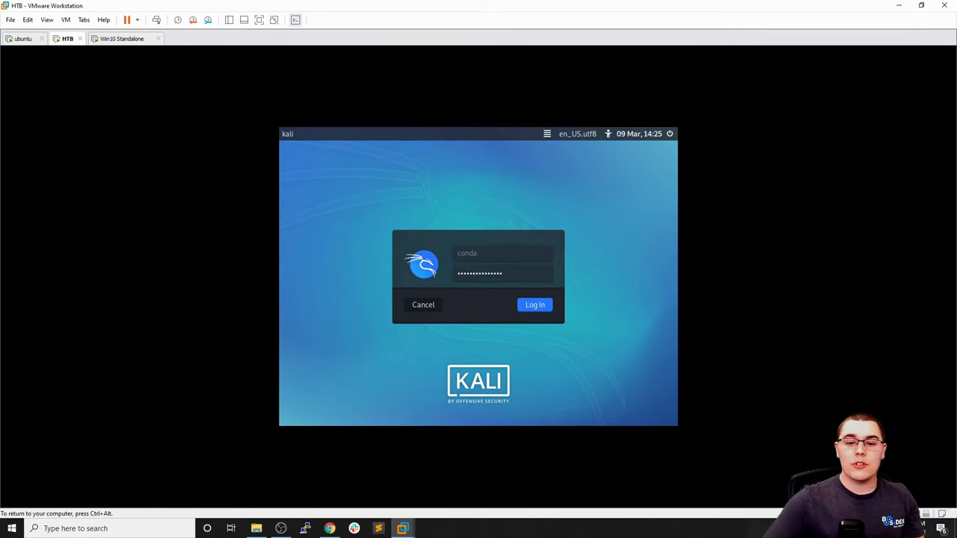
click(534, 304)
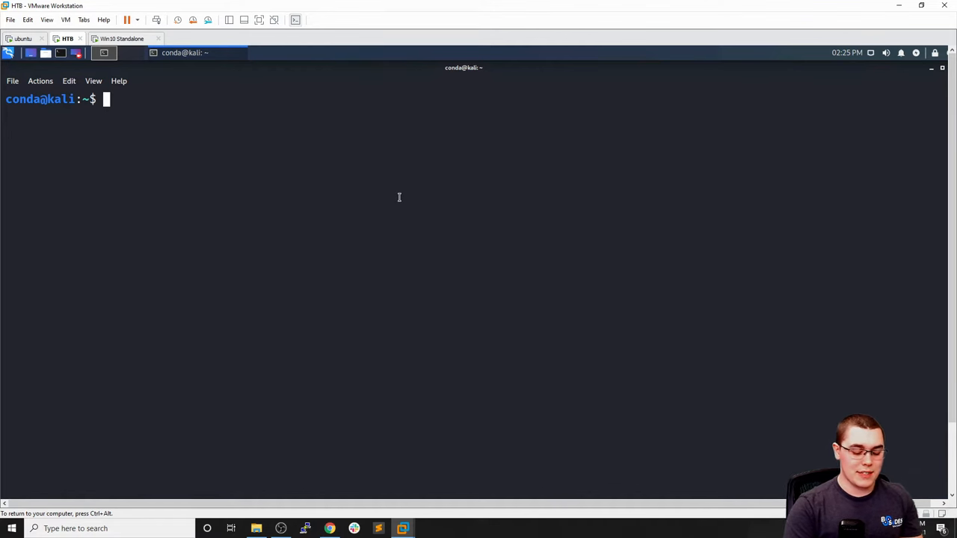
text(ssh conda)
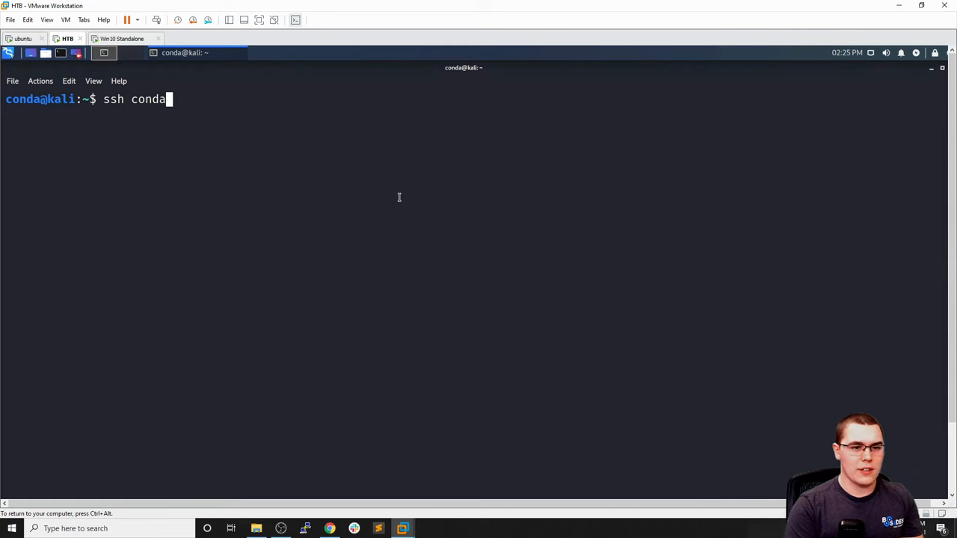
text(@192.)
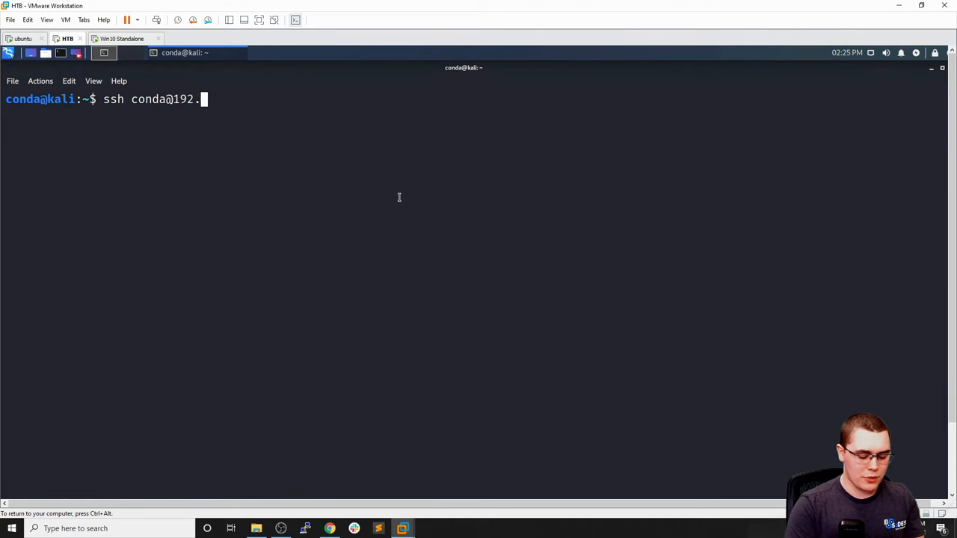
text(168.1.241)
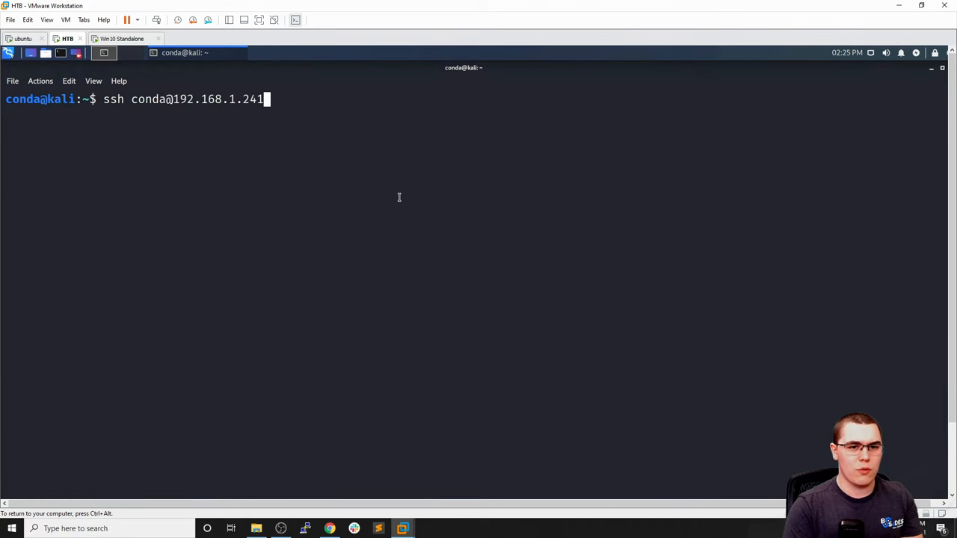
text(-)
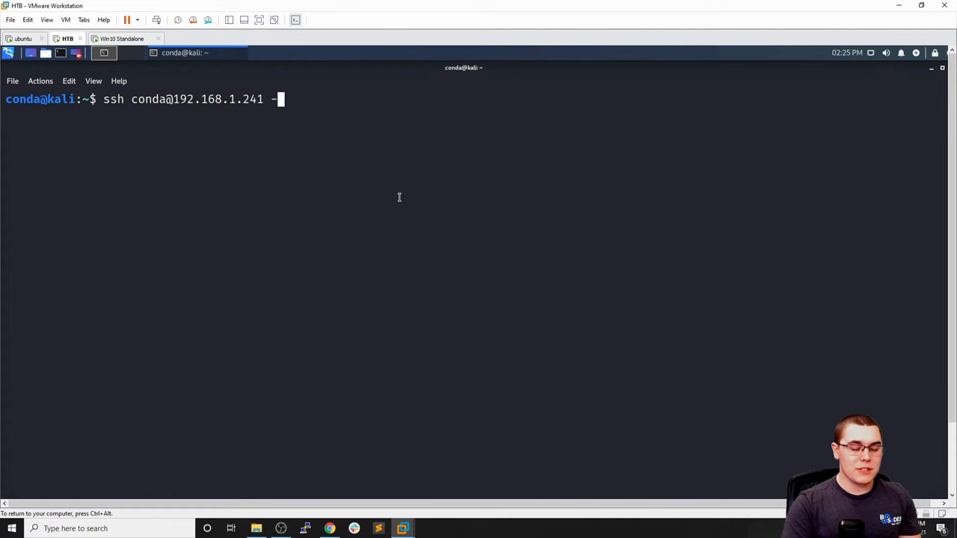
text(X)
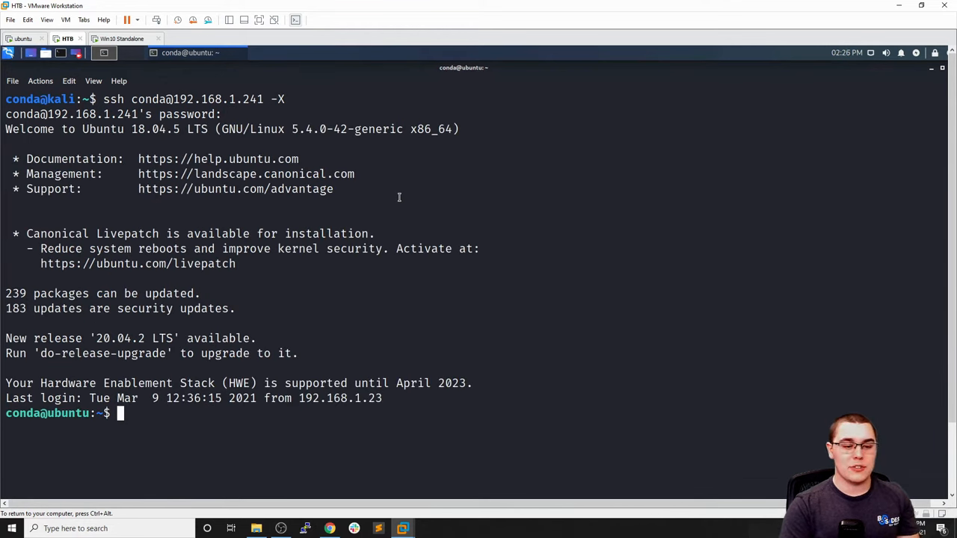
text(clea)
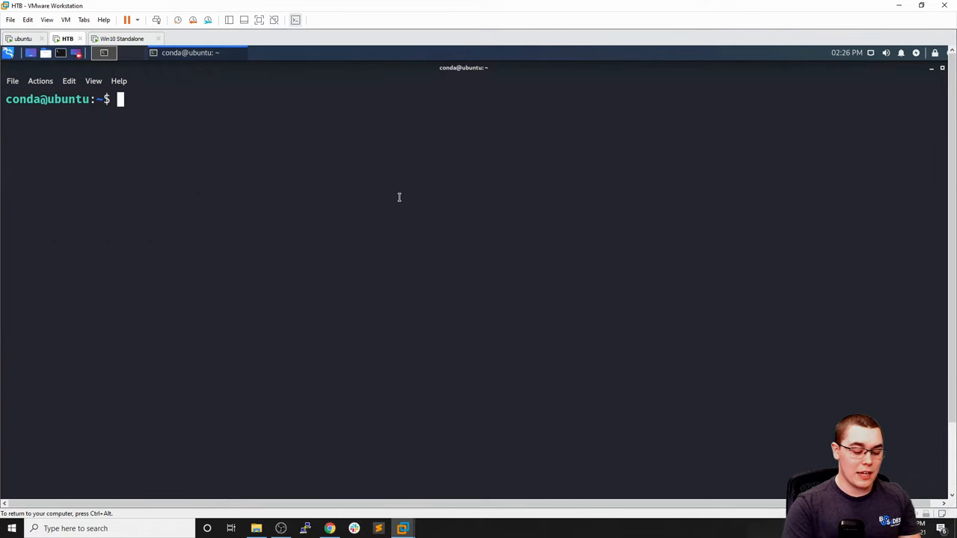
Step: Launch gedit over SSH and open Save As for Untitled Document 1
text(ged)
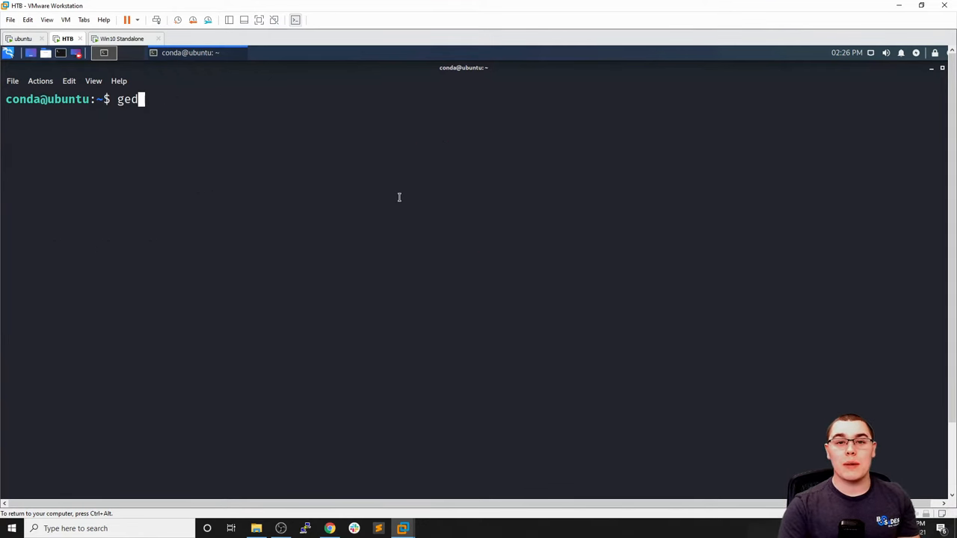
text(it)
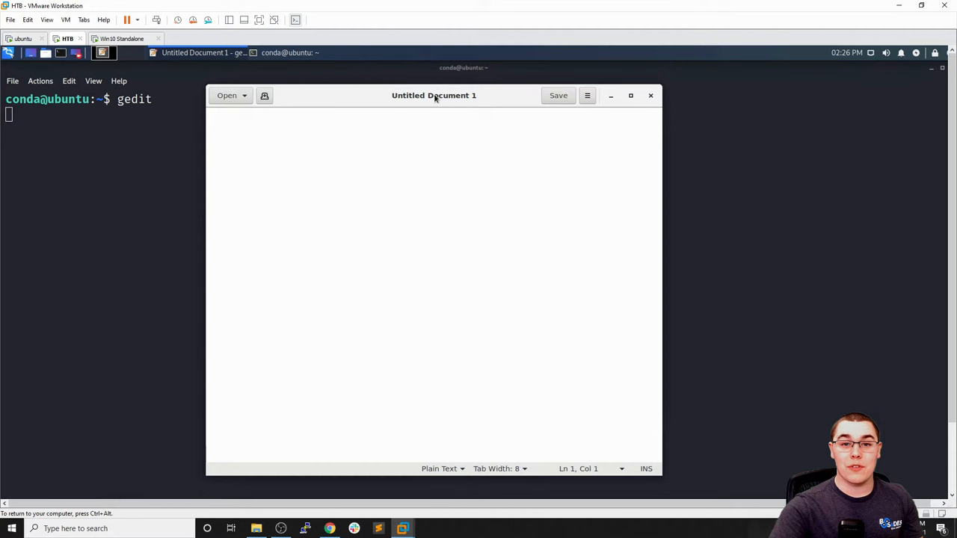
click(559, 95)
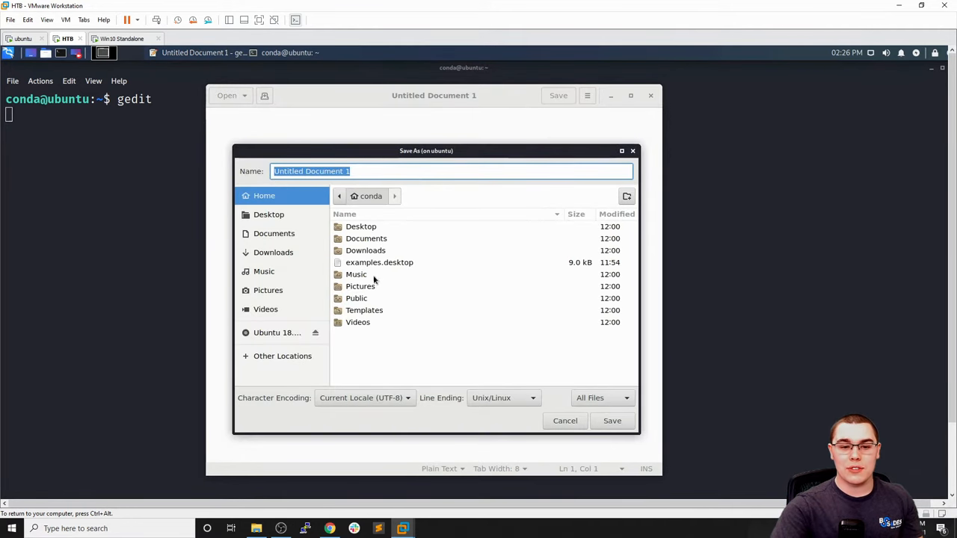
mouse_move(422, 262)
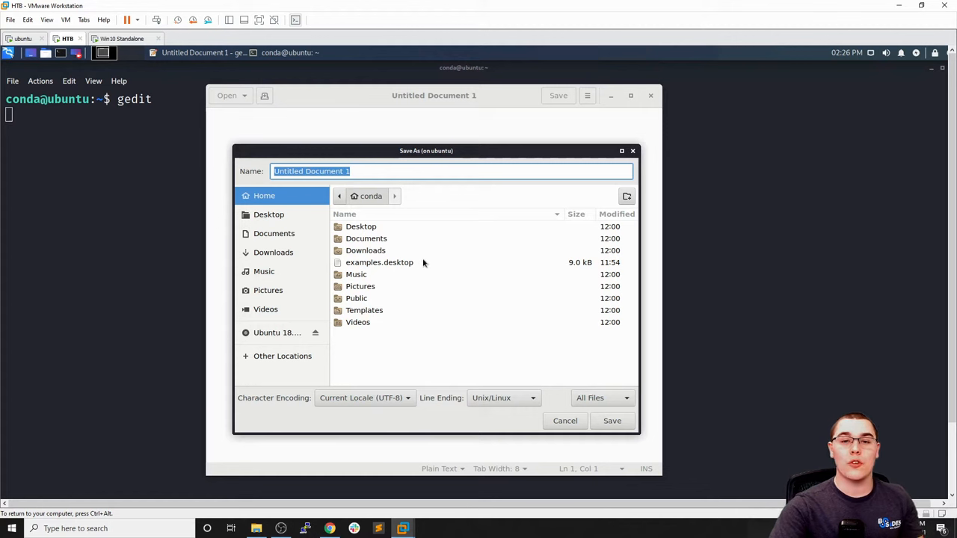
mouse_move(419, 262)
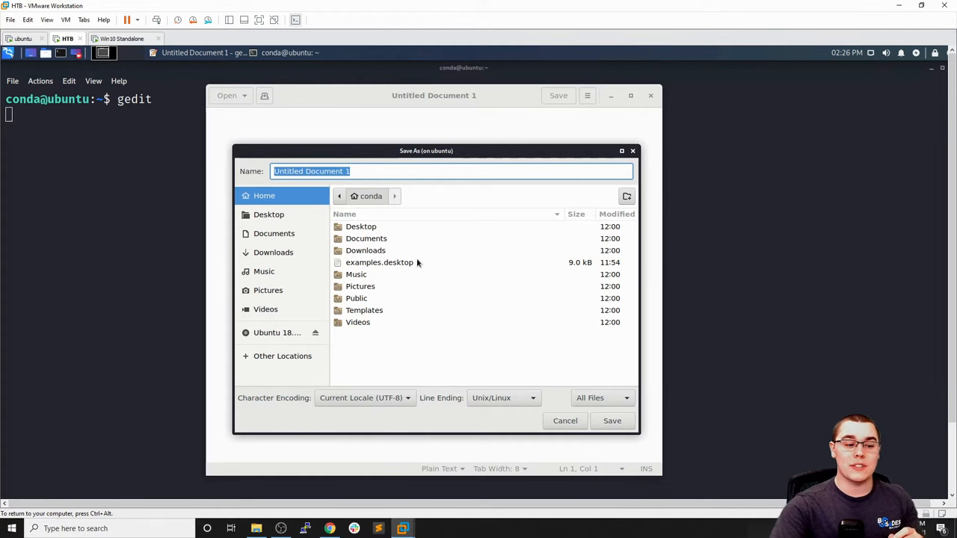
mouse_move(428, 272)
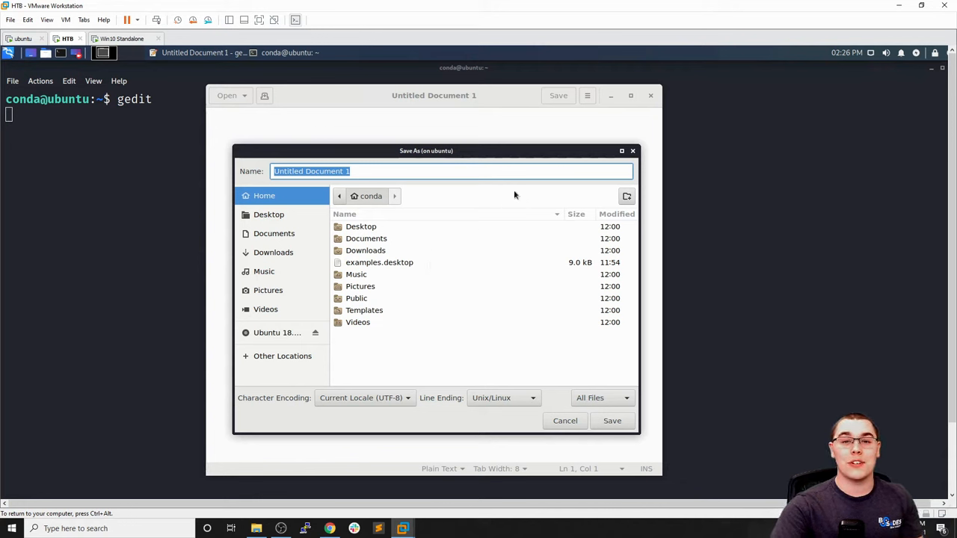
mouse_move(542, 165)
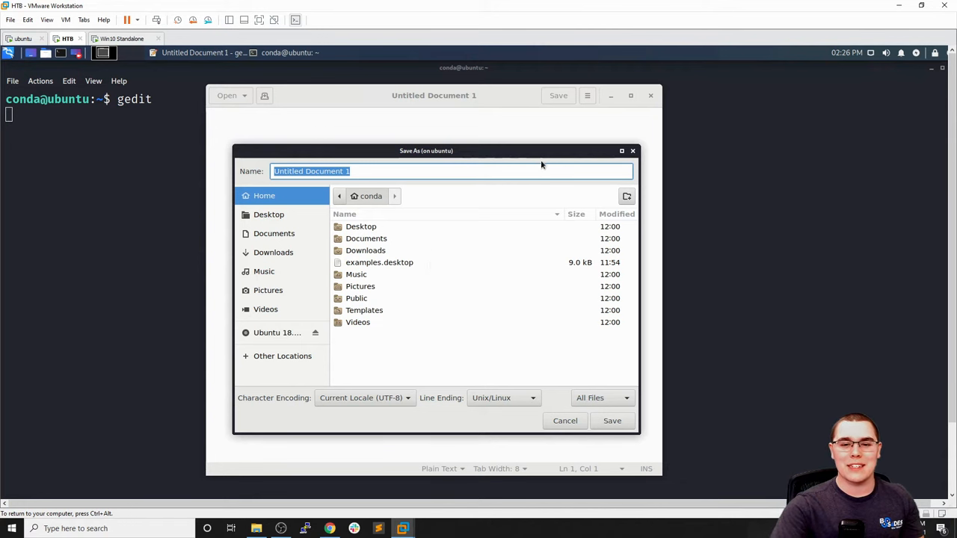
mouse_move(530, 158)
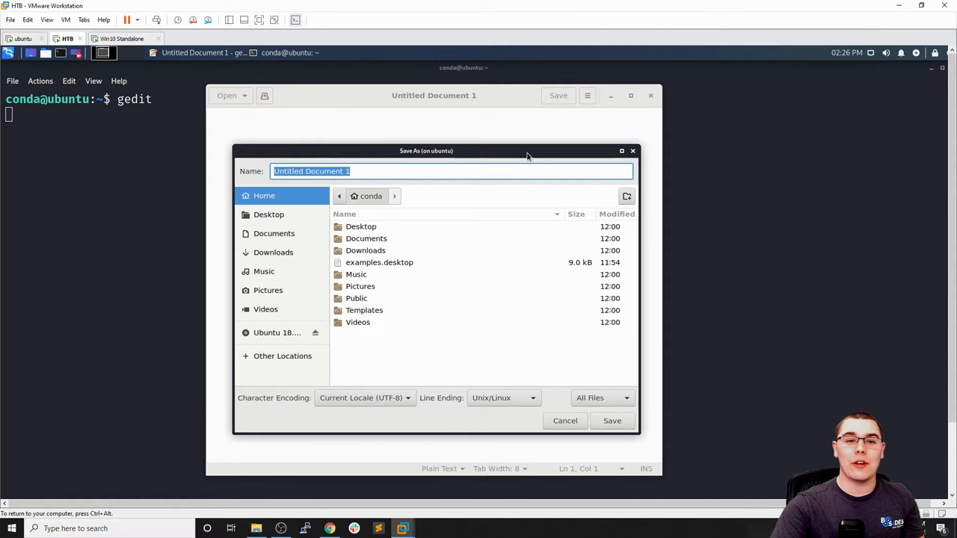
Step: Switch to Edge and view the Xming X Server SourceForge download tab
click(125, 38)
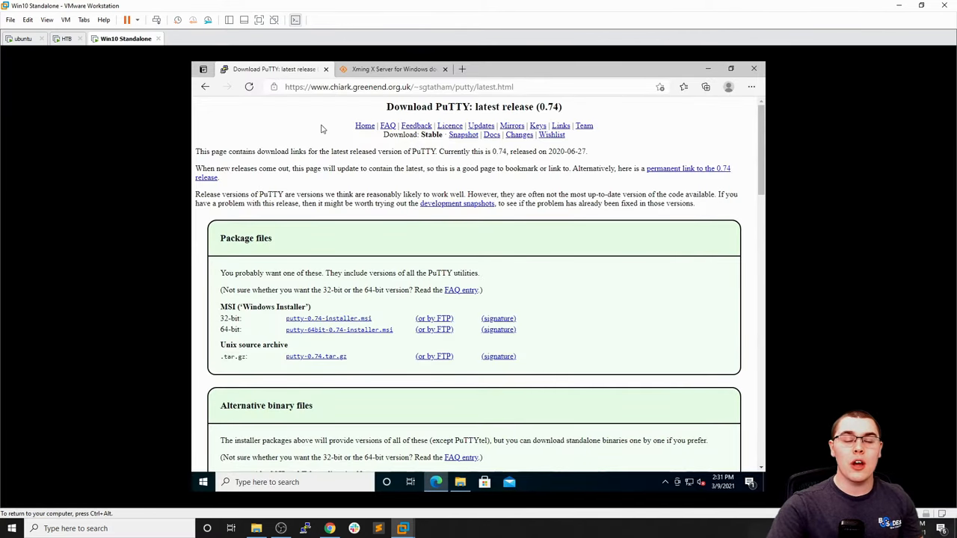
mouse_move(329, 131)
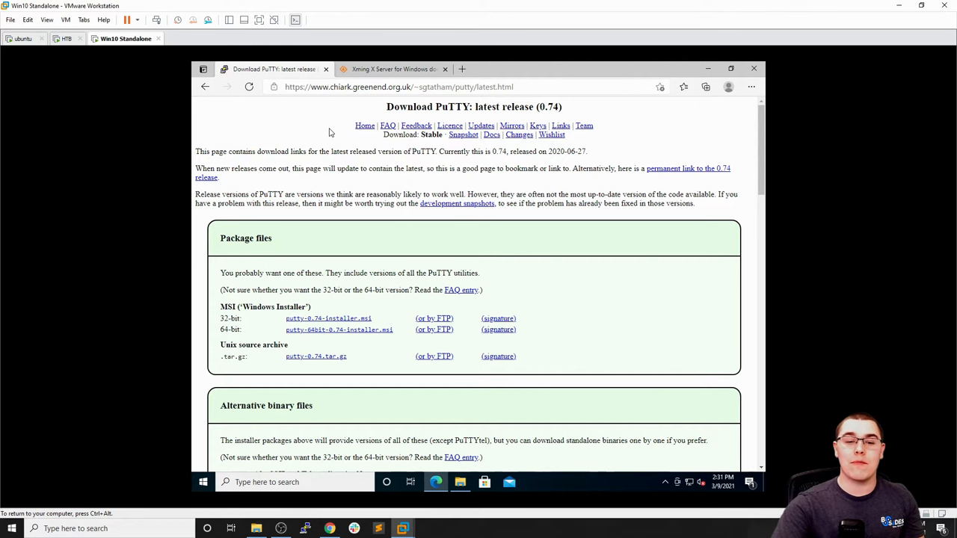
mouse_move(518, 106)
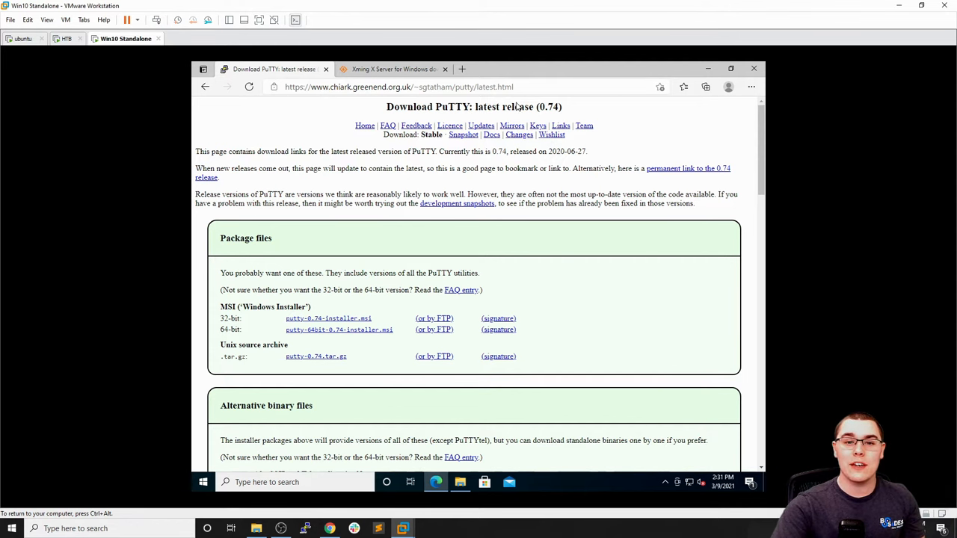
click(392, 69)
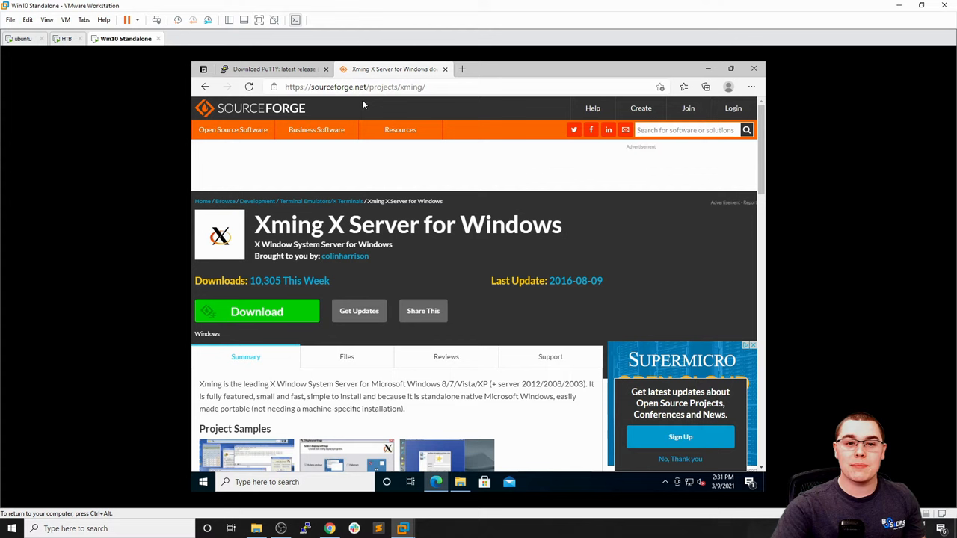
mouse_move(400, 105)
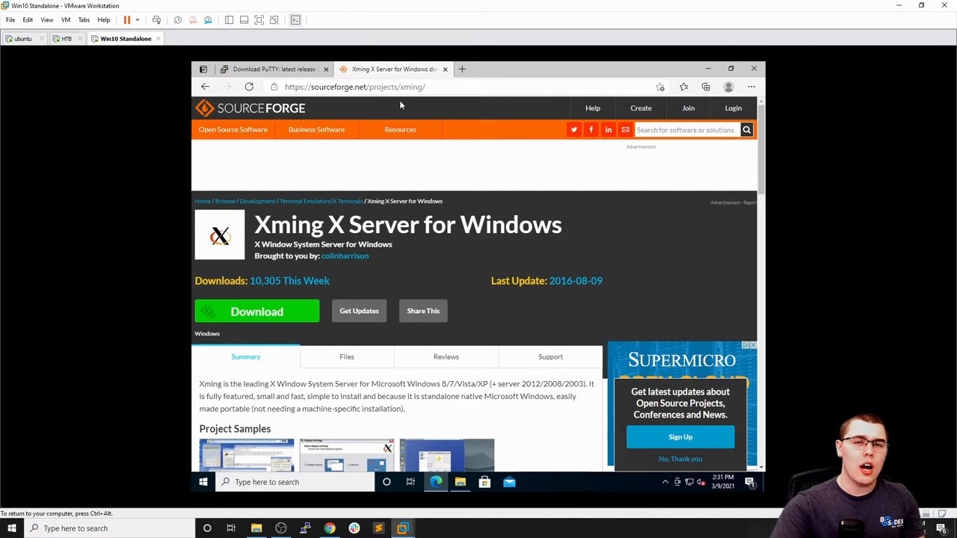
mouse_move(406, 245)
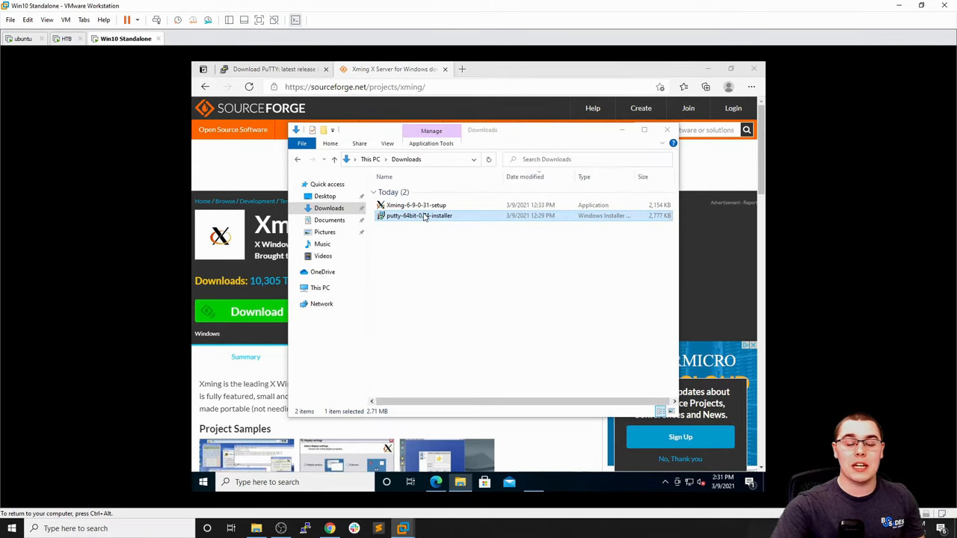
Step: Install PuTTY 0.74 (64-bit) with default features, approving the UAC prompt
double_click(418, 216)
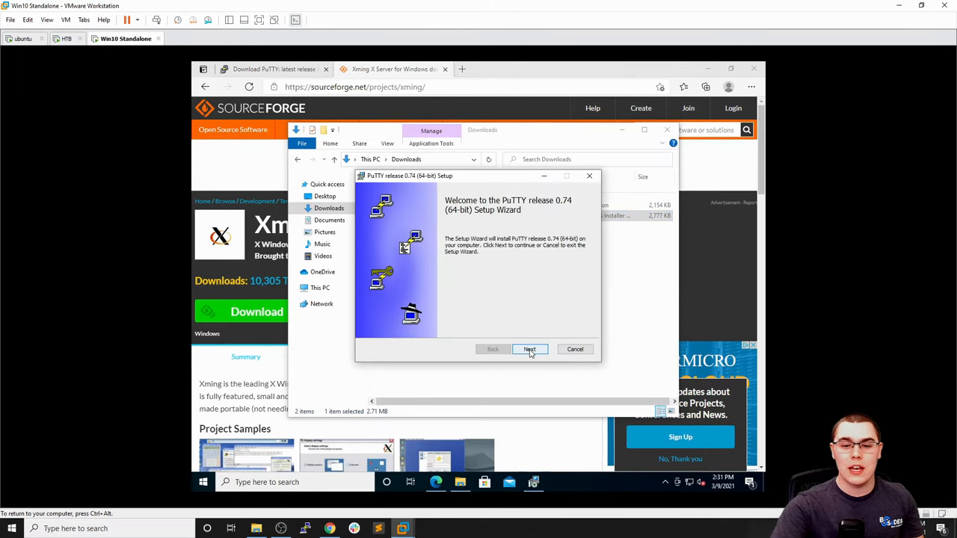
click(530, 349)
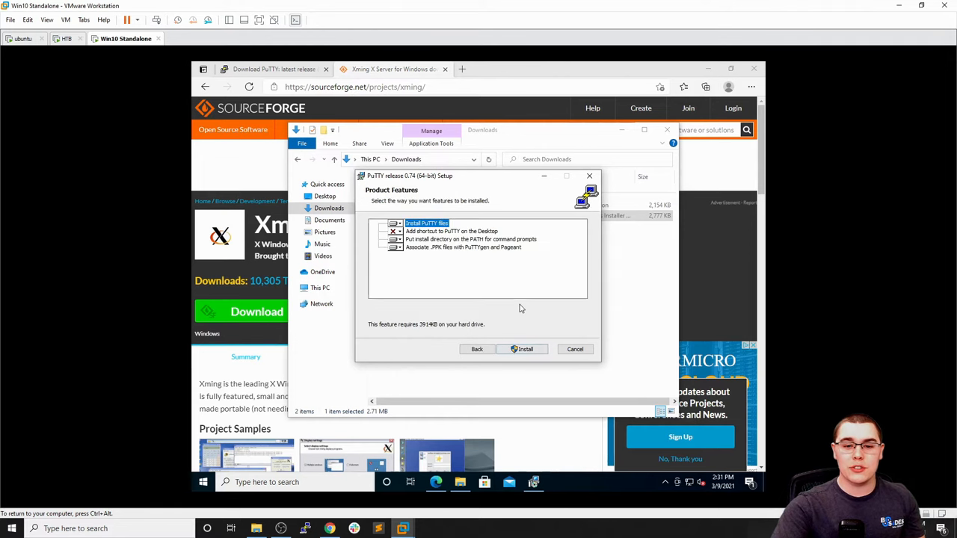
click(521, 349)
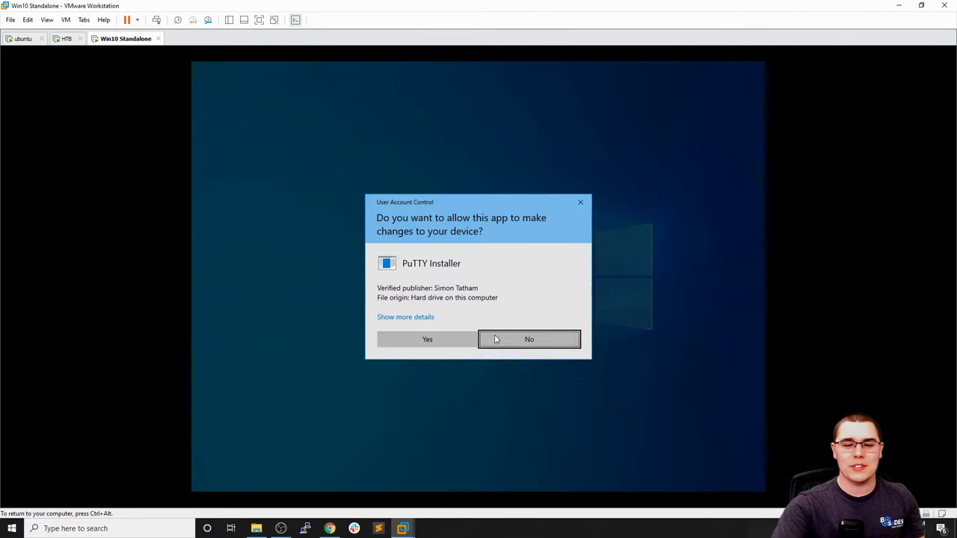
click(427, 339)
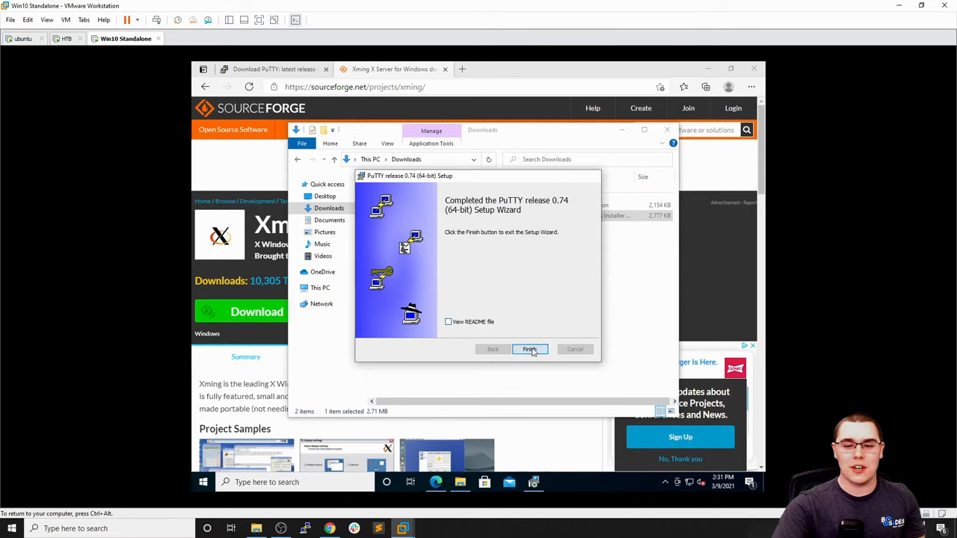
click(529, 349)
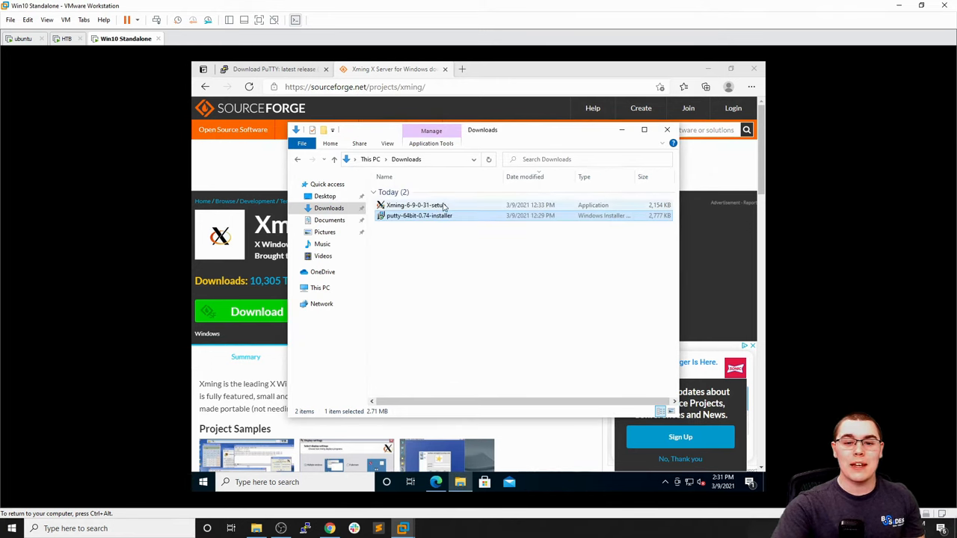
mouse_move(415, 205)
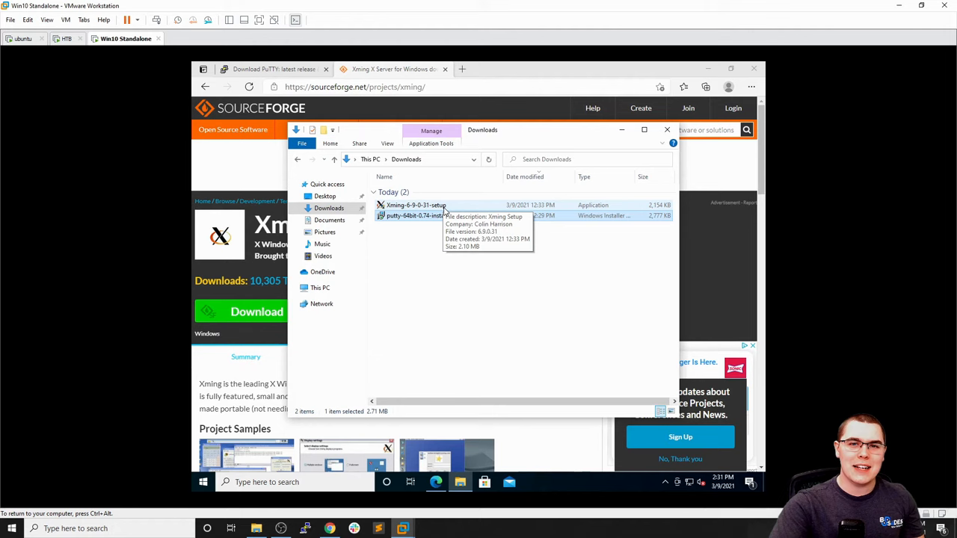
Step: Install Xming with the default folder, shortcuts and tasks, then exit setup
double_click(415, 205)
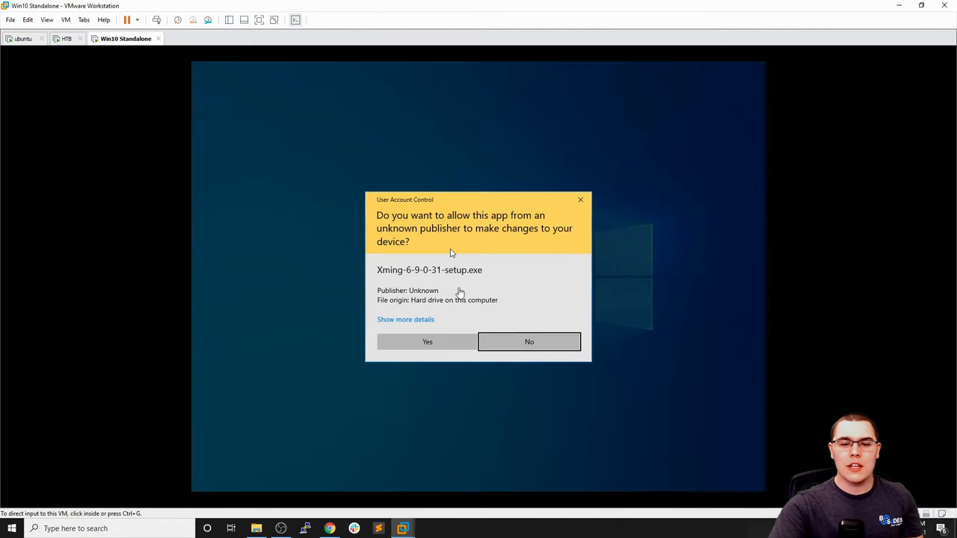
click(529, 341)
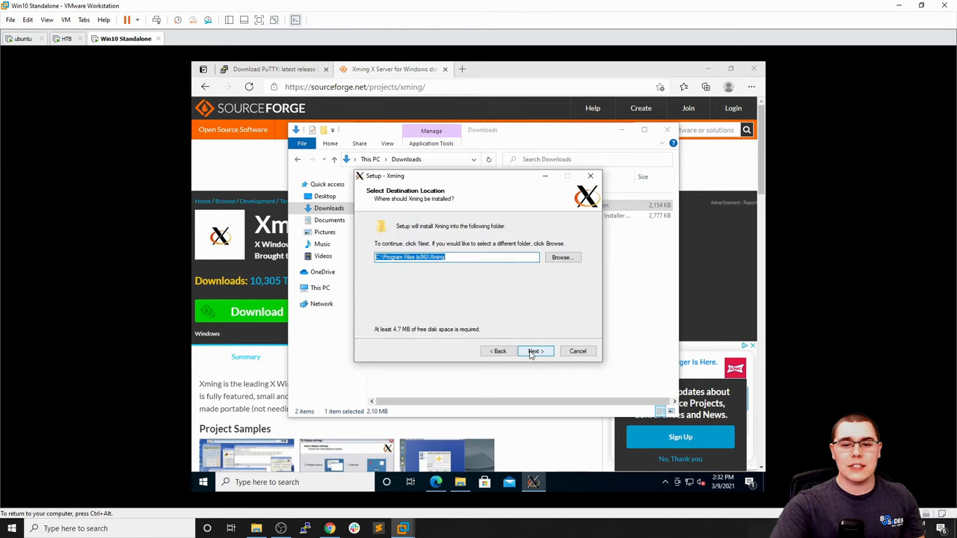
click(534, 351)
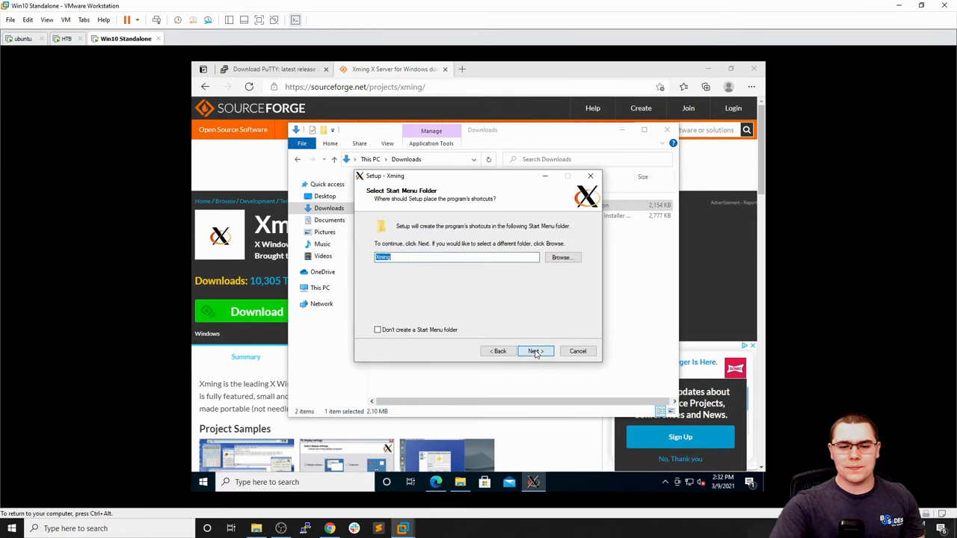
click(534, 351)
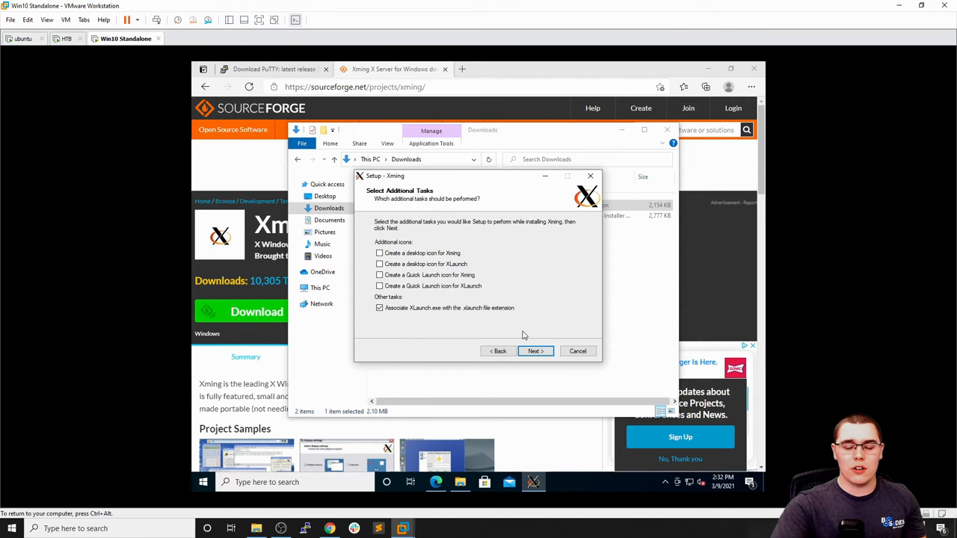
click(534, 351)
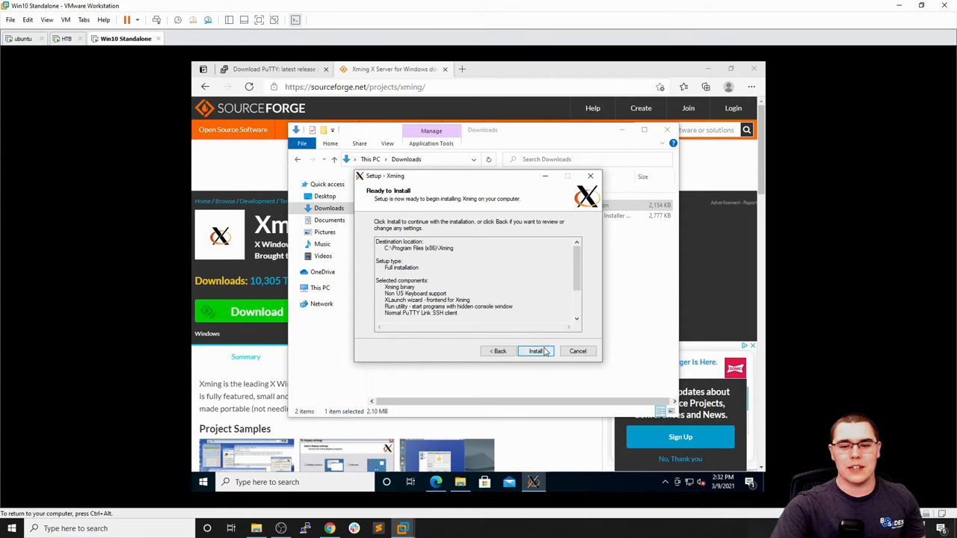
click(535, 351)
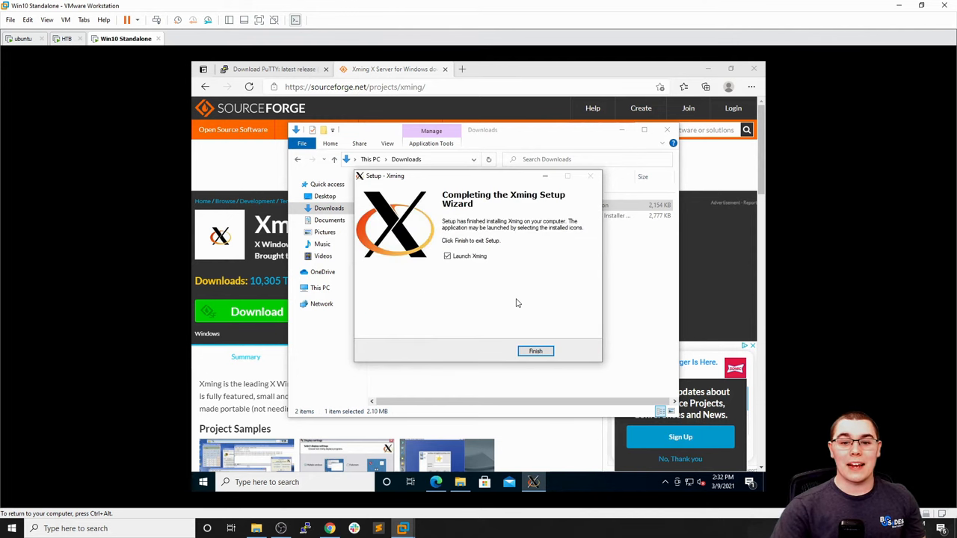
mouse_move(522, 317)
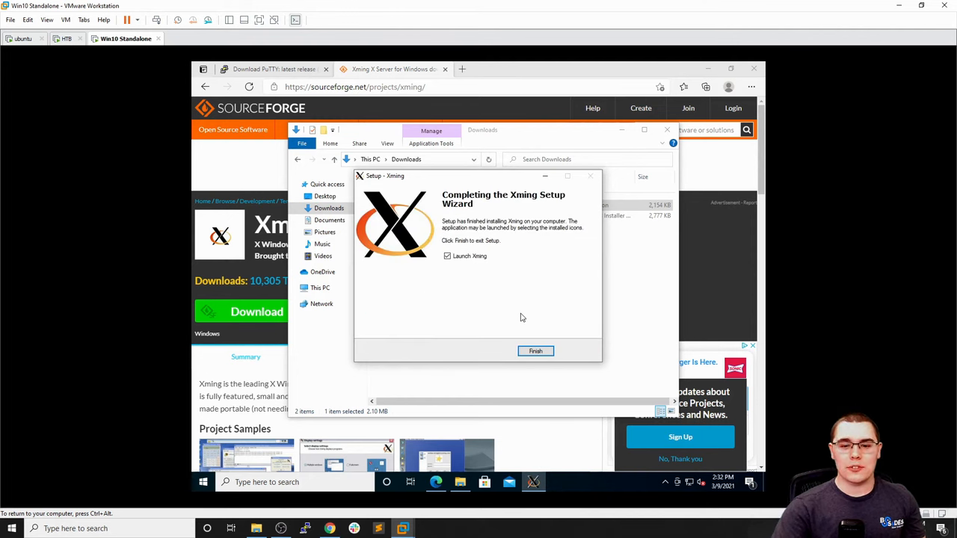
click(535, 352)
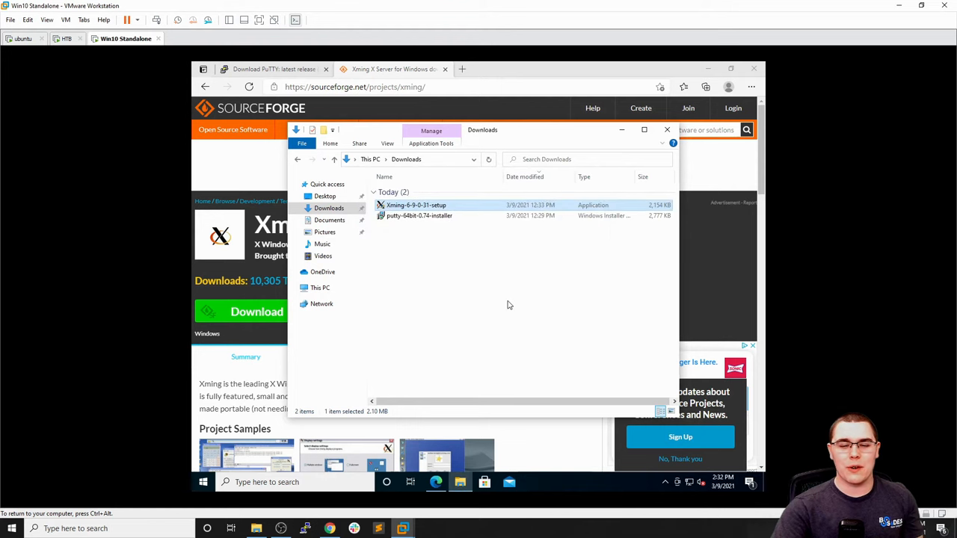
mouse_move(500, 252)
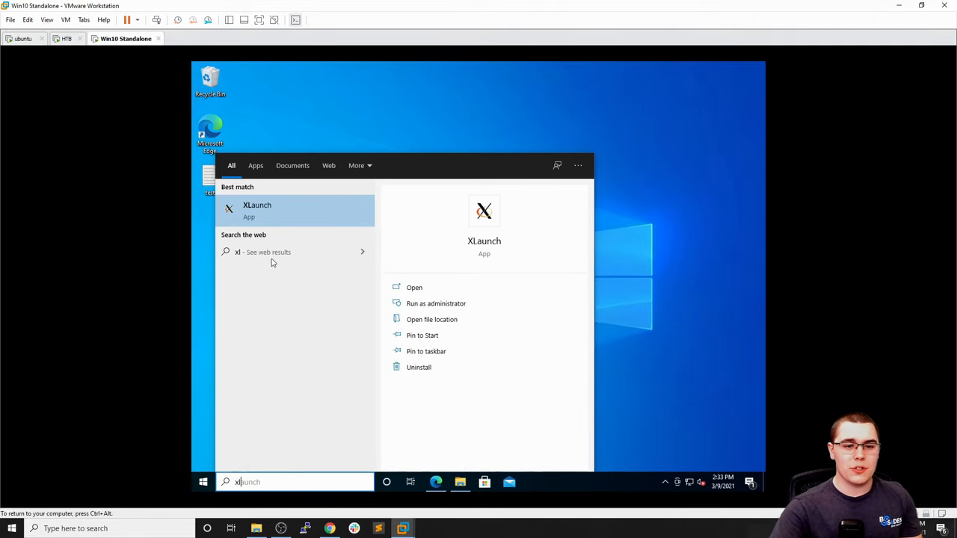
Step: Run XLaunch with multiple windows and no client, then finish to start Xming
click(257, 209)
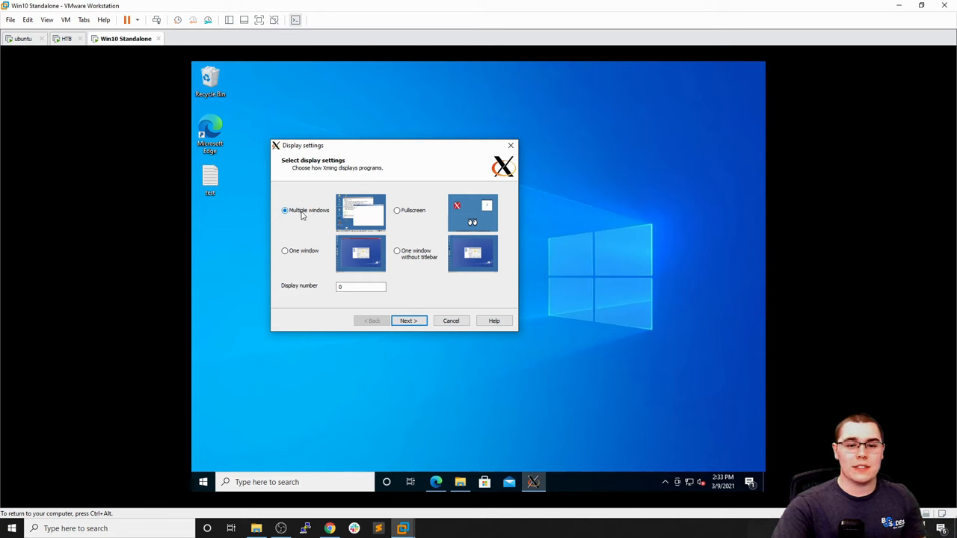
click(408, 321)
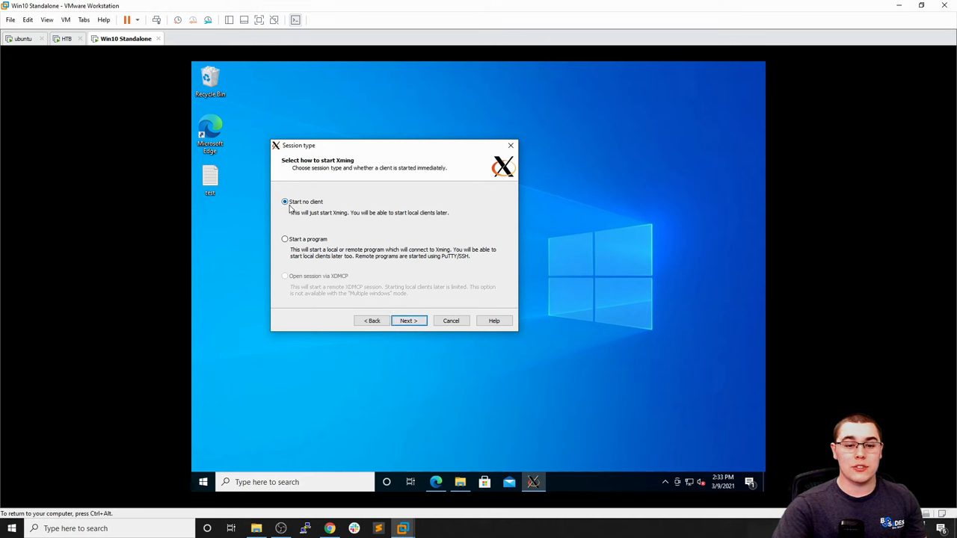
click(408, 321)
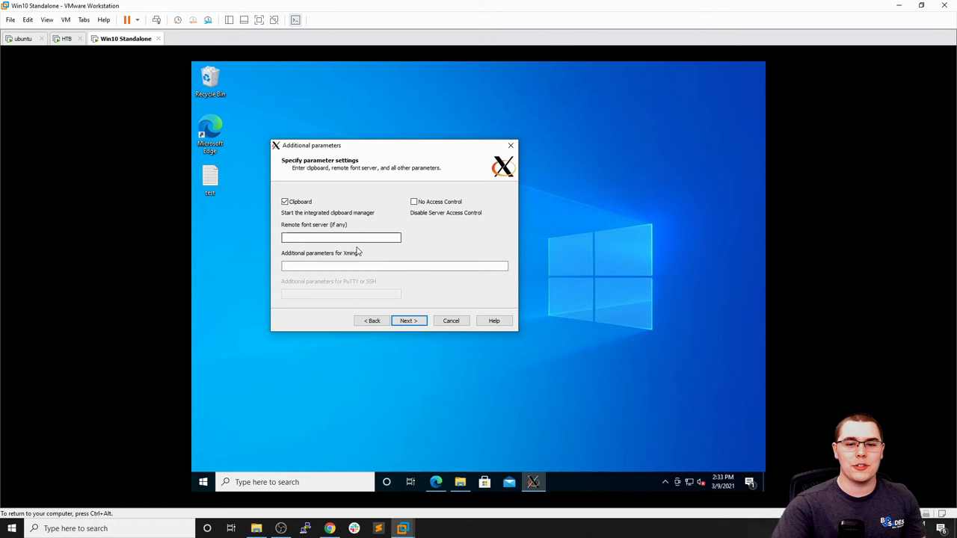
click(408, 321)
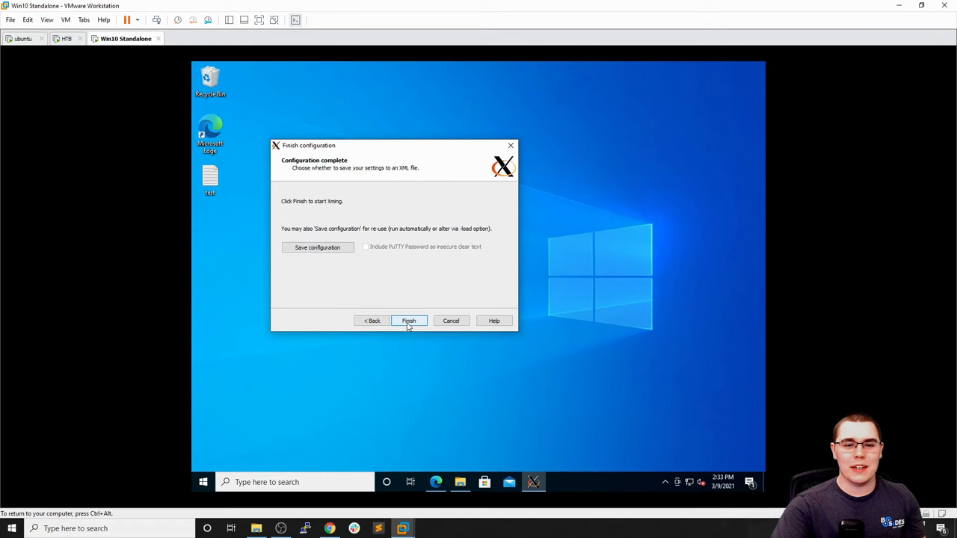
click(408, 320)
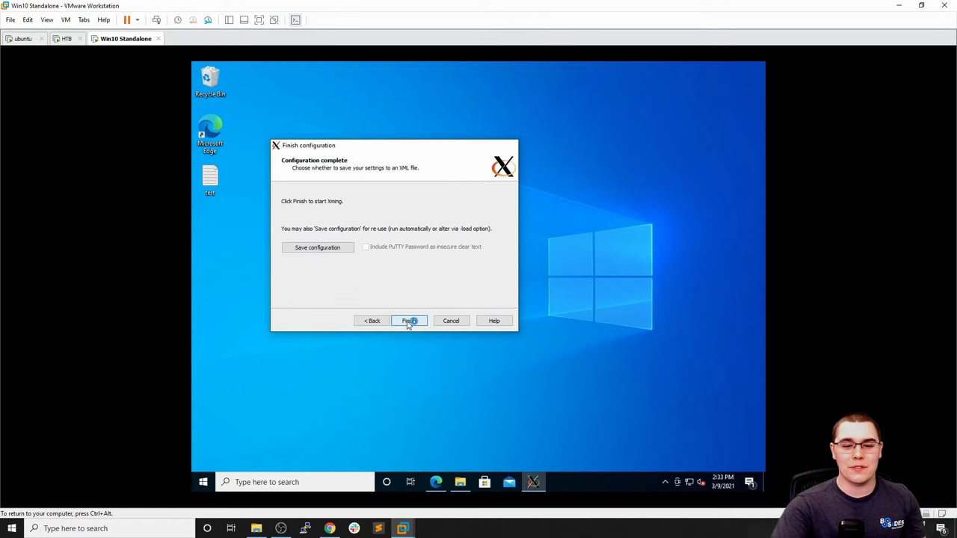
click(409, 320)
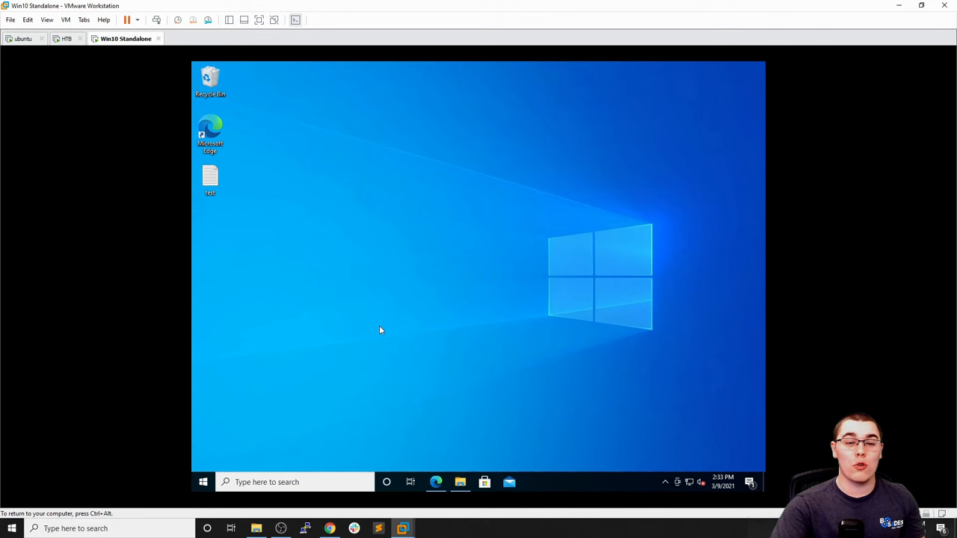
Step: Launch PuTTY and tick Enable X11 forwarding under Connection > SSH > X11
click(291, 482)
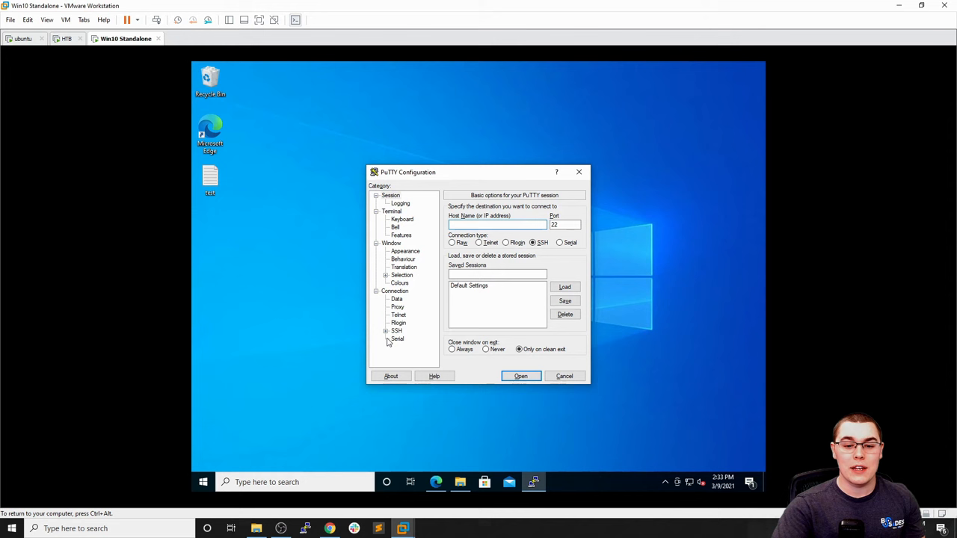
click(396, 331)
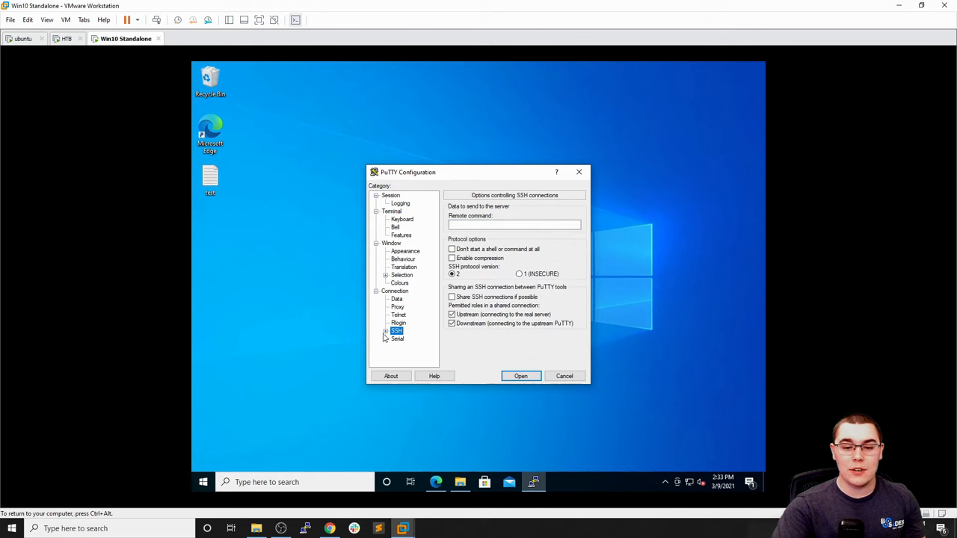
click(386, 331)
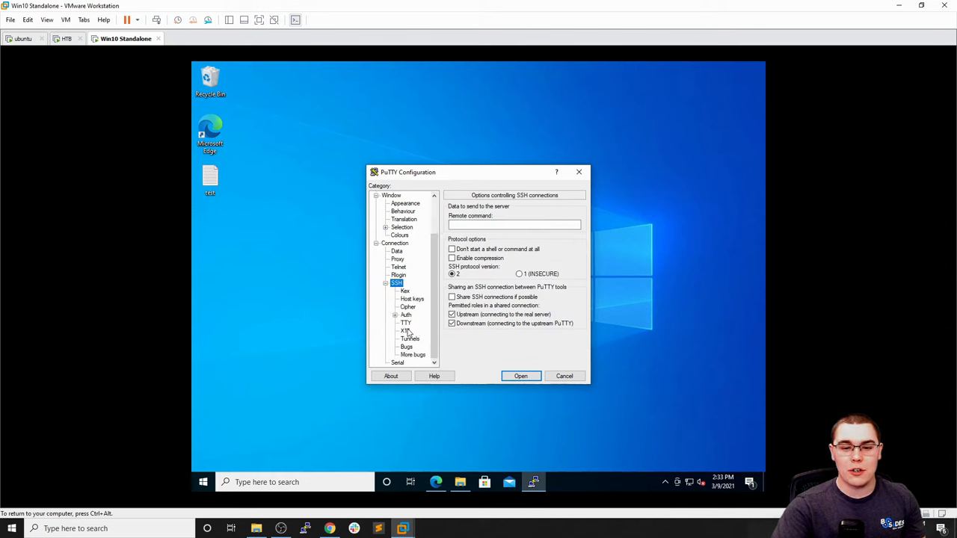
click(405, 331)
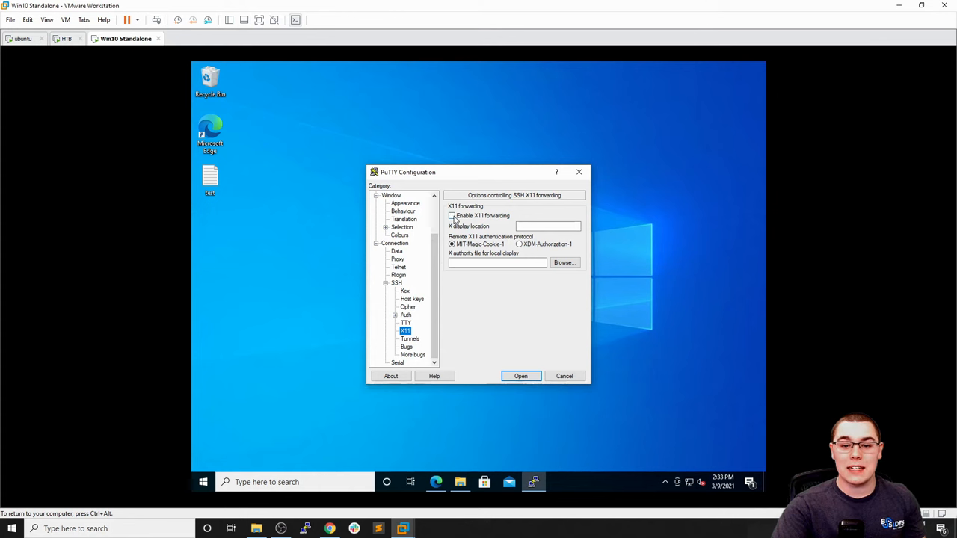
click(452, 216)
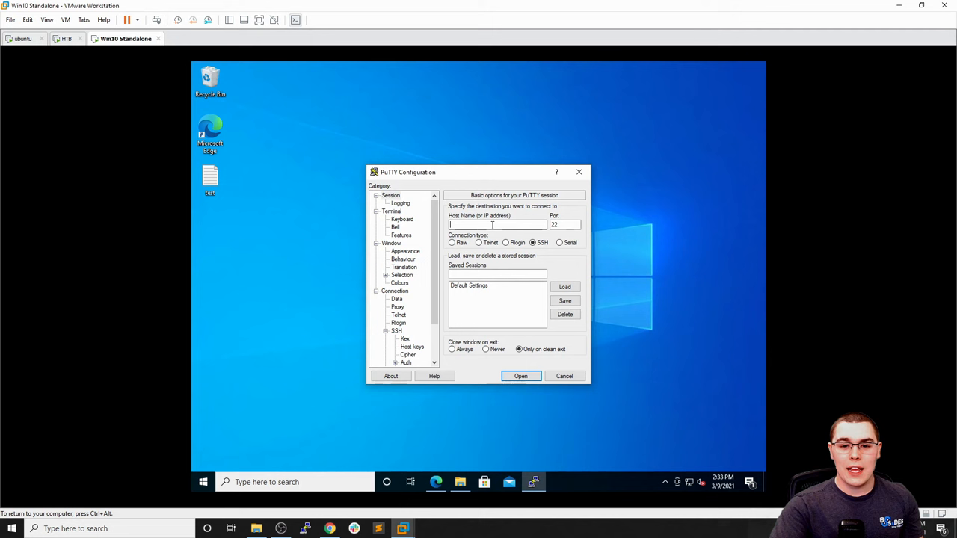
text(conda@192.168.)
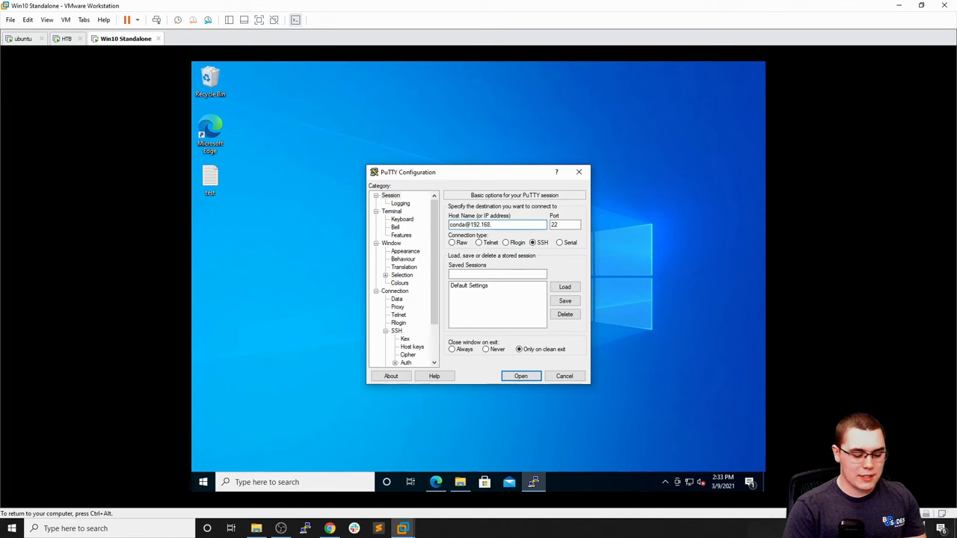
text(1.)
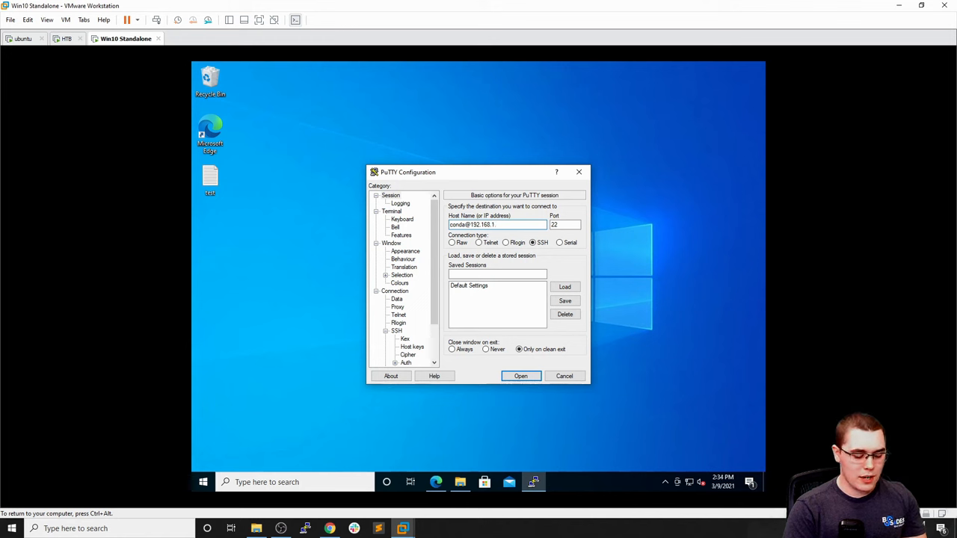
text(241)
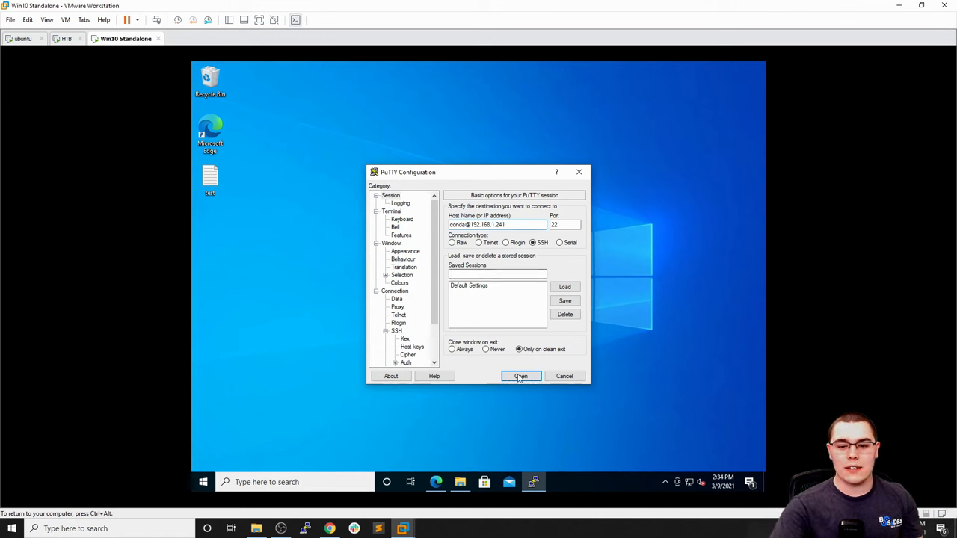
click(521, 376)
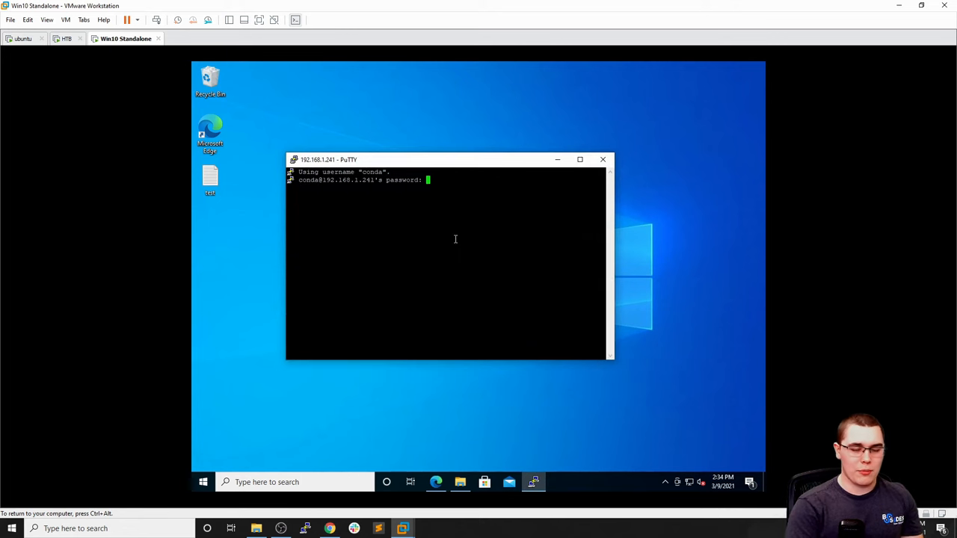
key(enter)
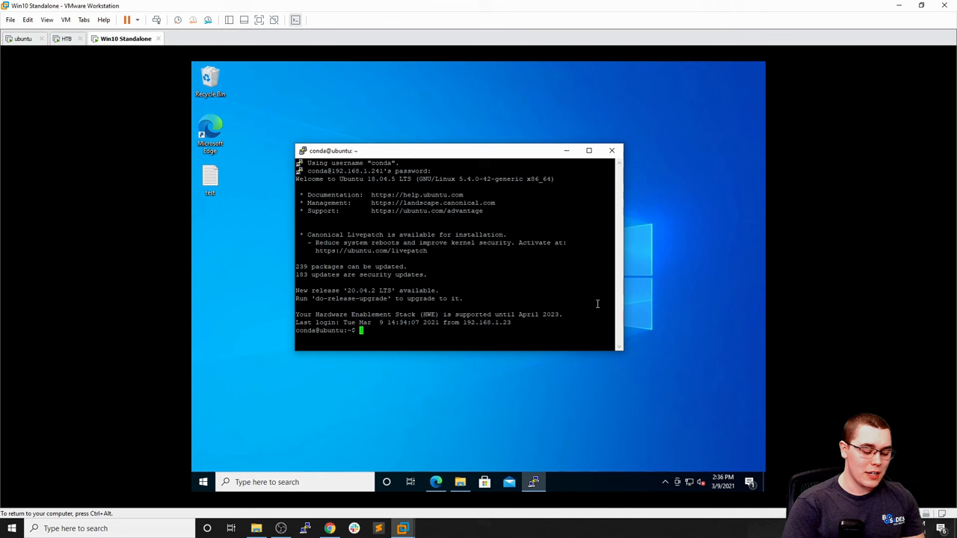
Step: Run gedit from the PuTTY shell to open Untitled Document 1 via Xming
text(gedit)
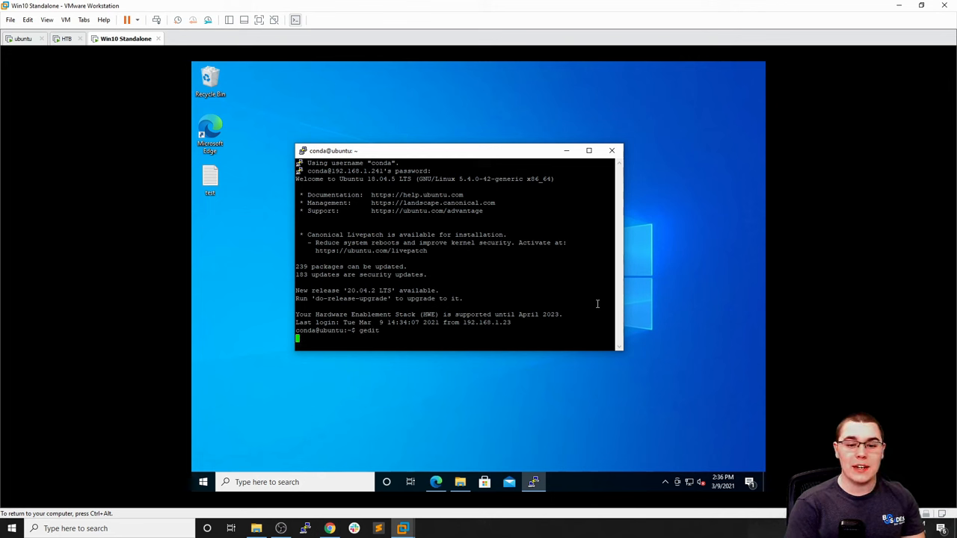
mouse_move(561, 304)
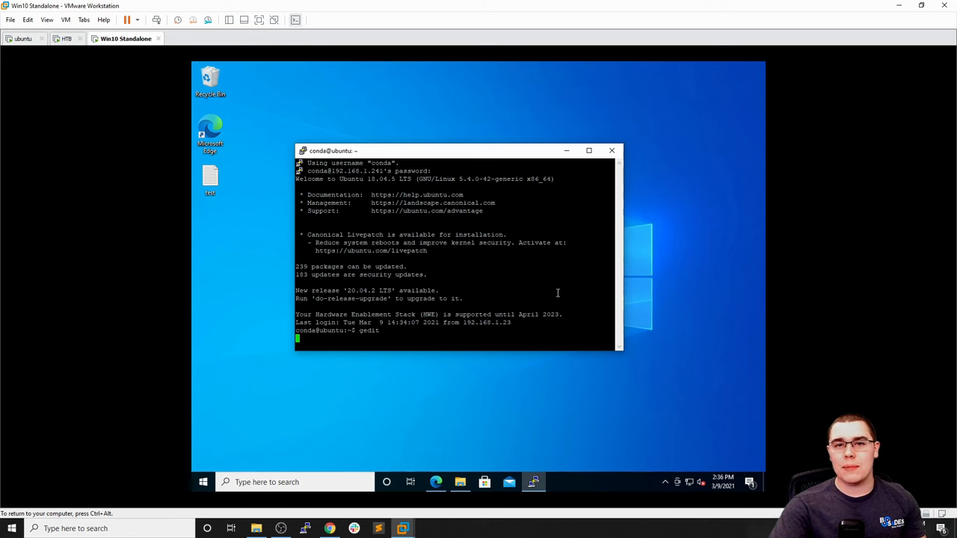
key(Return)
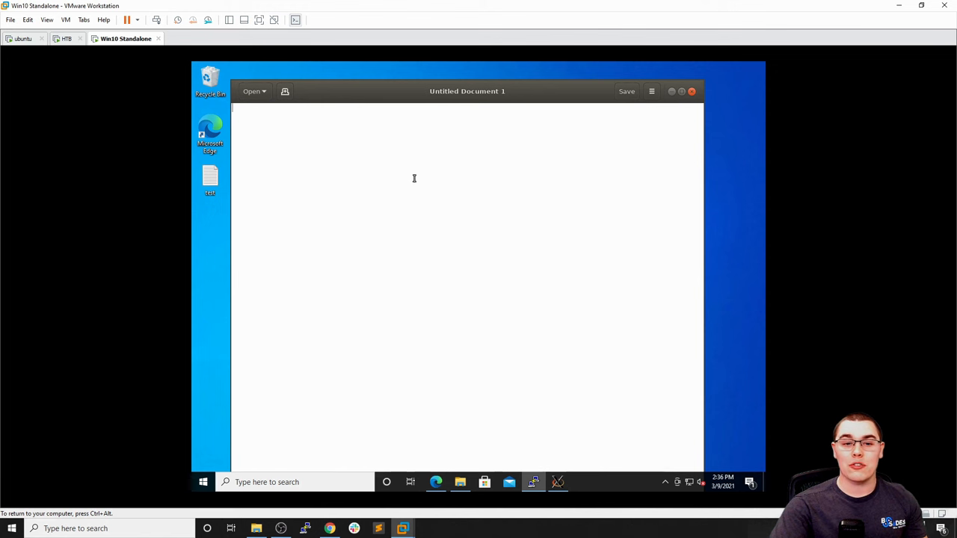
click(252, 92)
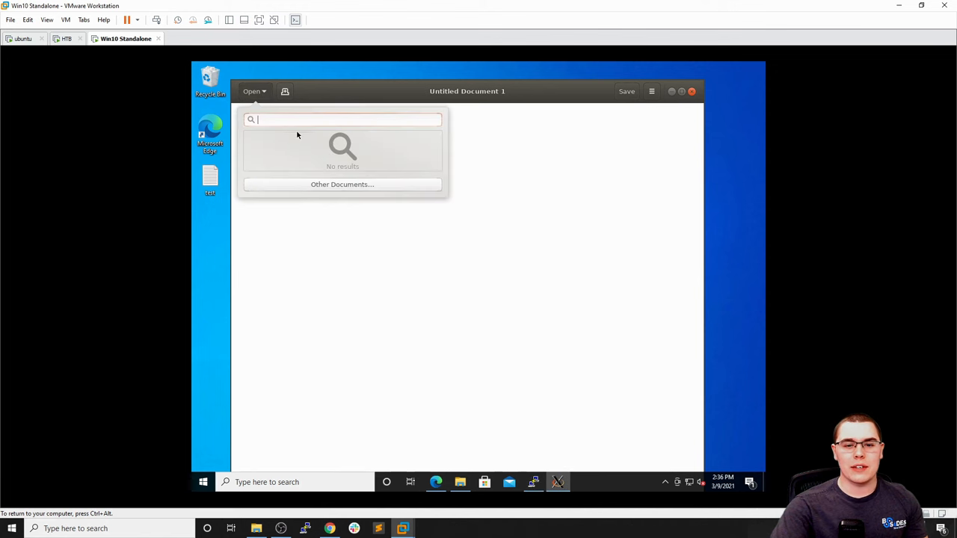
click(342, 184)
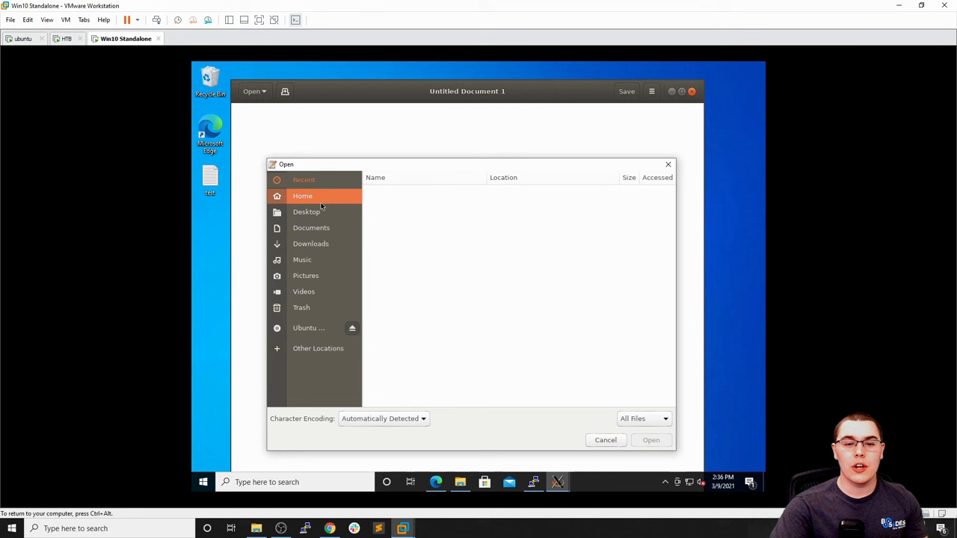
click(307, 212)
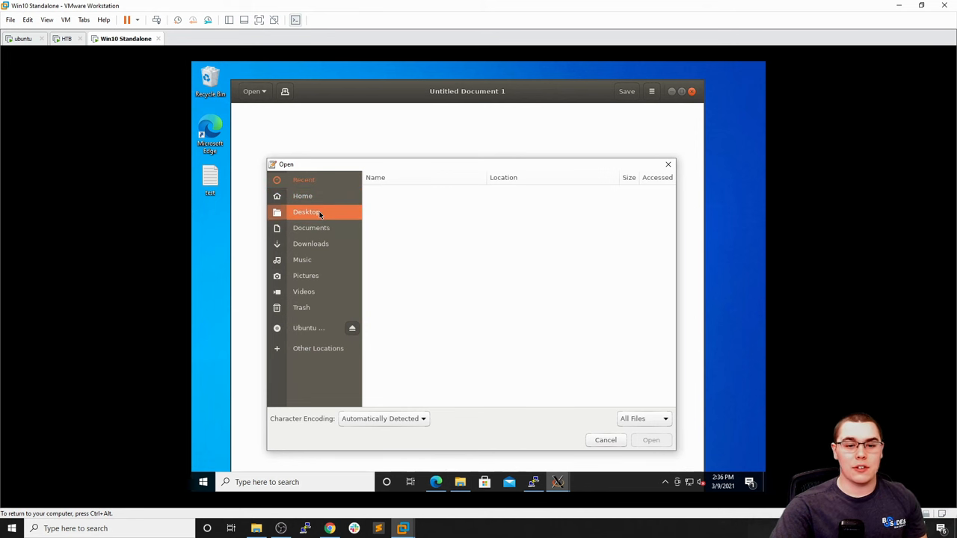
click(302, 196)
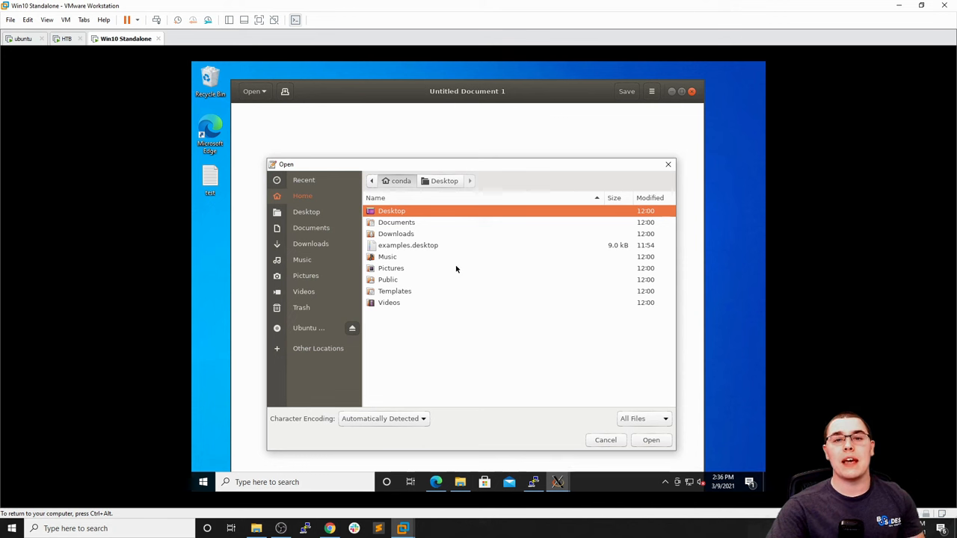
mouse_move(453, 271)
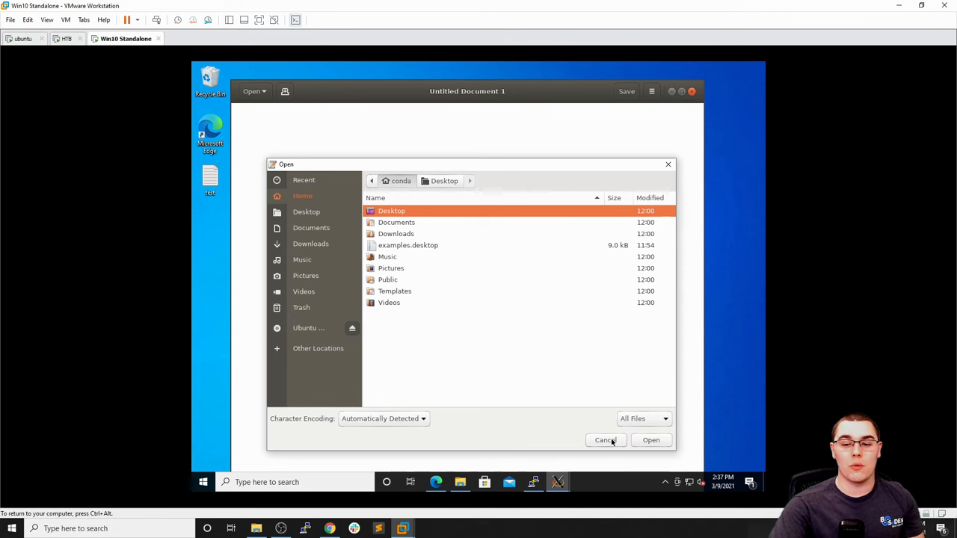
click(606, 440)
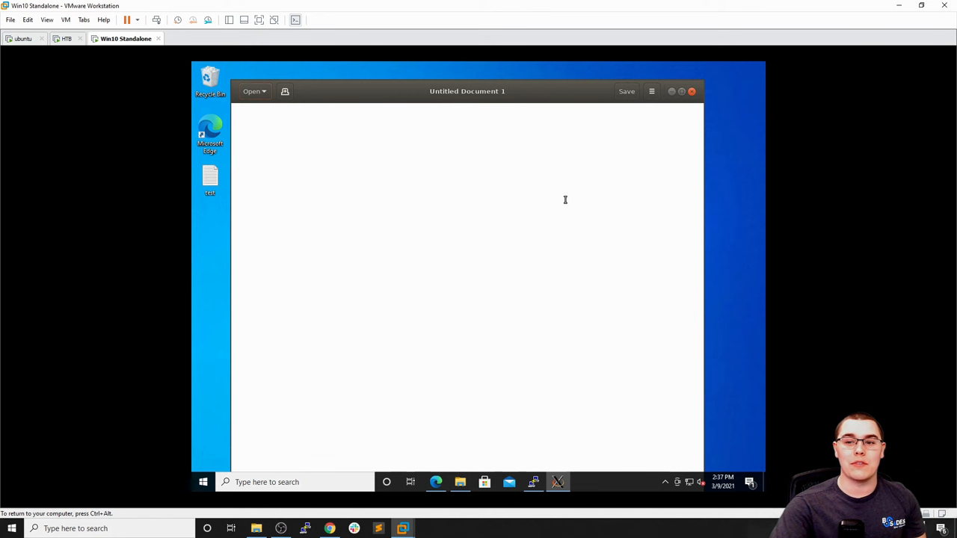